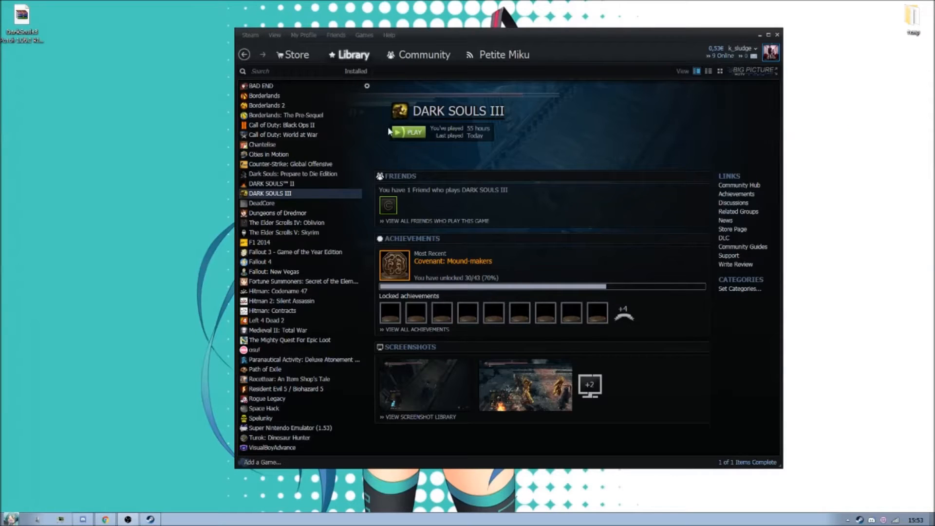
Launch Dark Souls III from the Steam library to see its version on the title screen
left_click(408, 132)
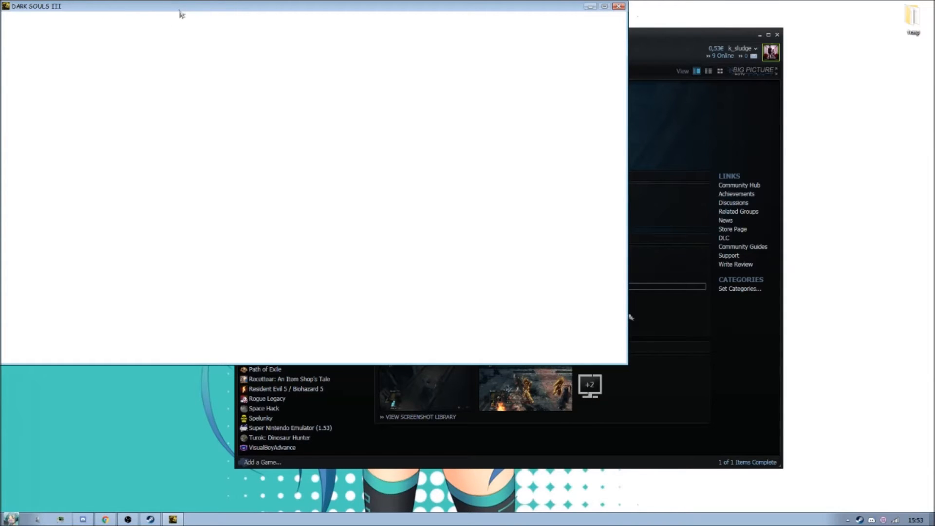
mouse_move(233, 37)
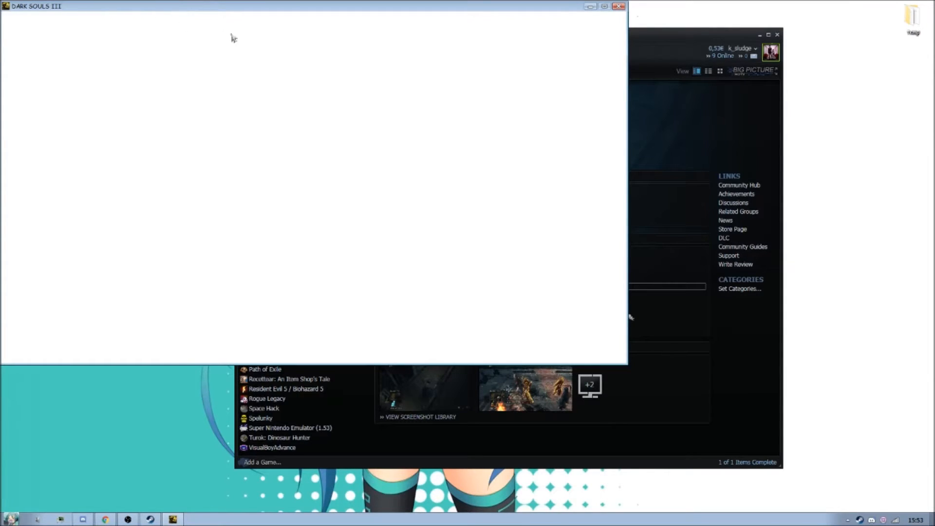
mouse_move(270, 103)
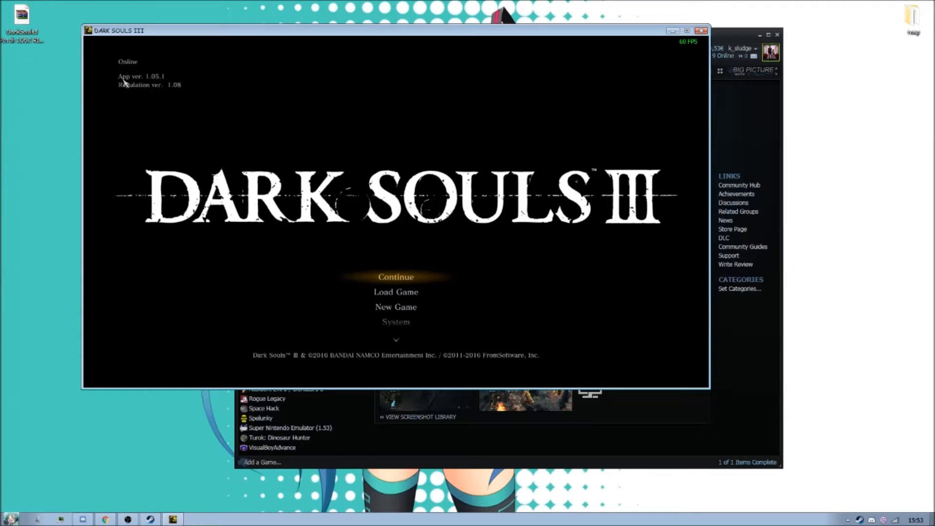
mouse_move(161, 83)
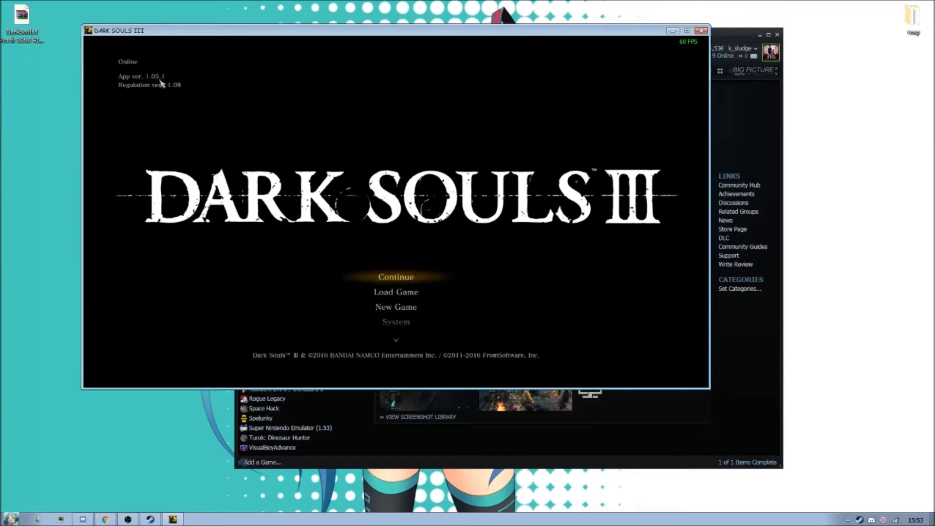
mouse_move(182, 92)
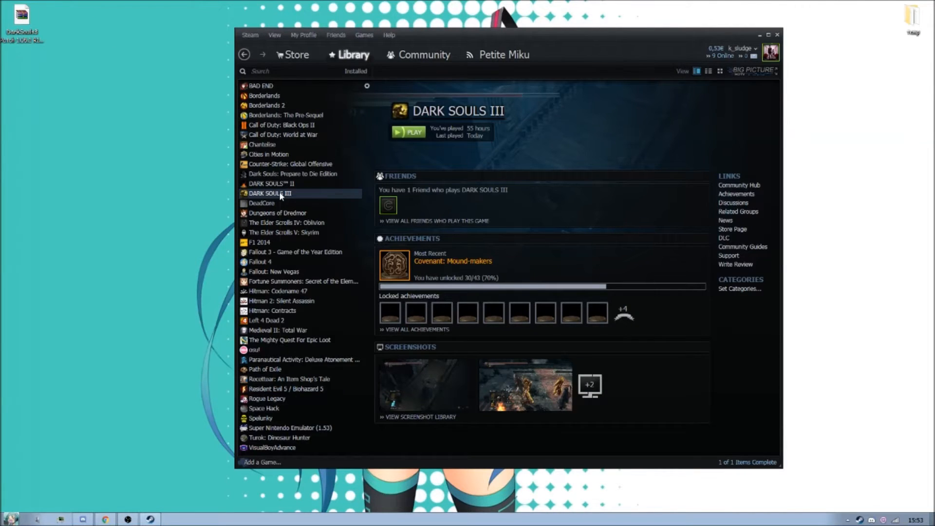
Open Dark Souls III's Steam properties and browse its local installation folder
right_click(271, 193)
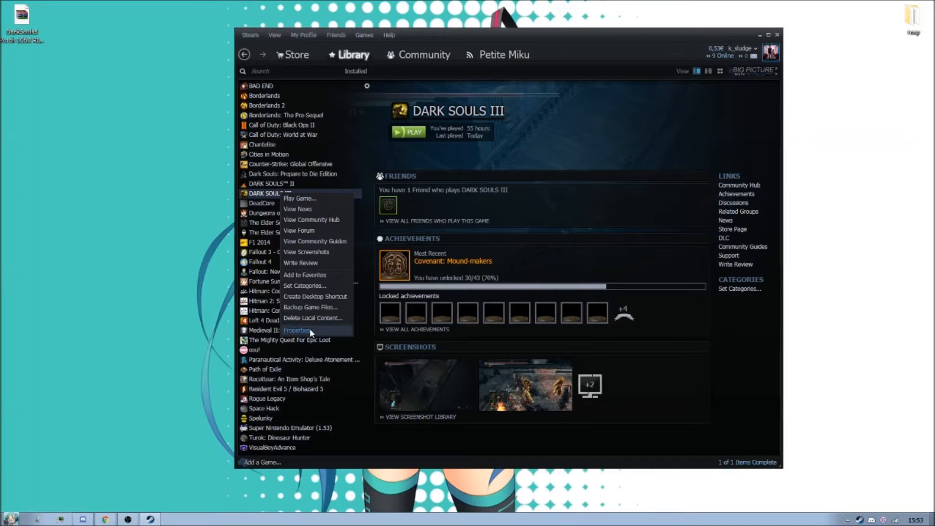
left_click(297, 330)
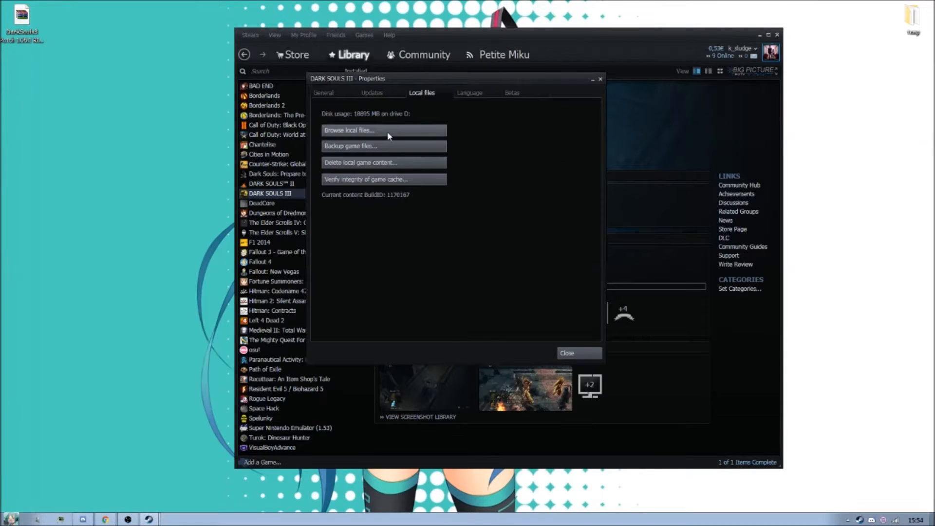
left_click(349, 130)
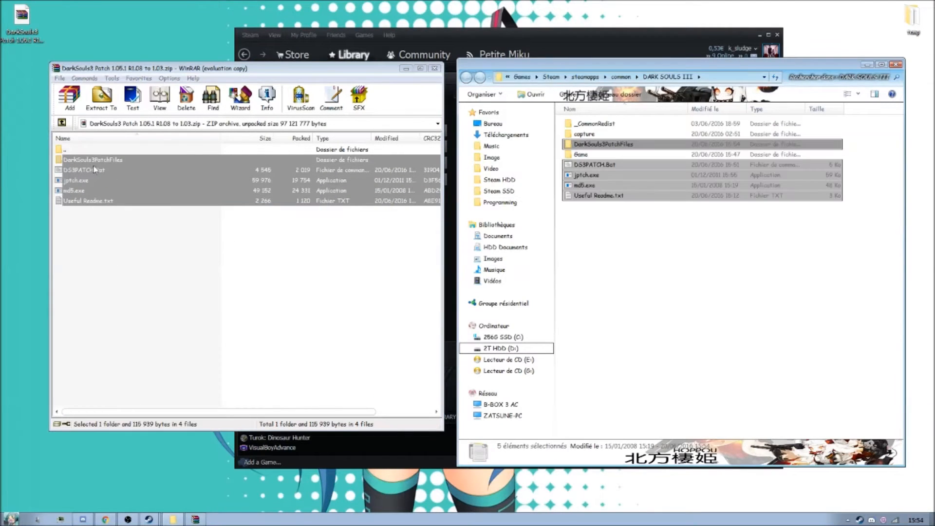
mouse_move(144, 165)
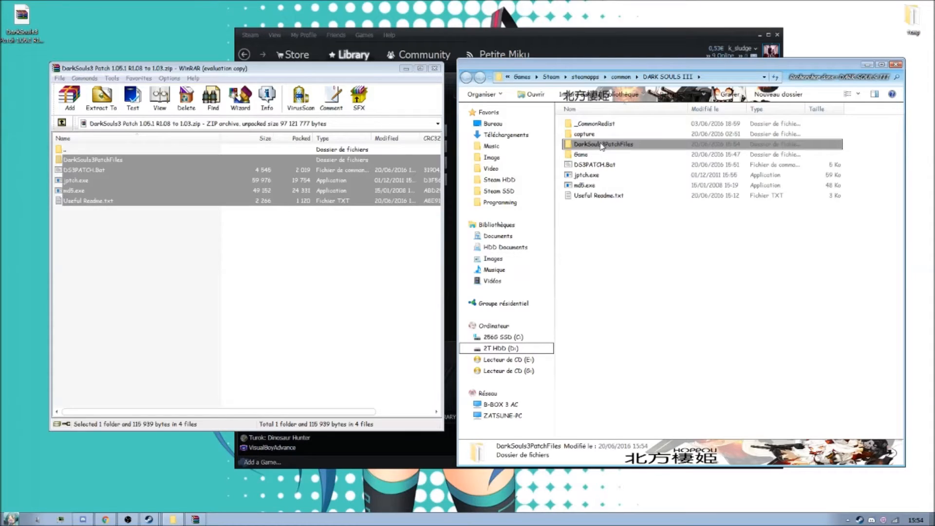
mouse_move(625, 223)
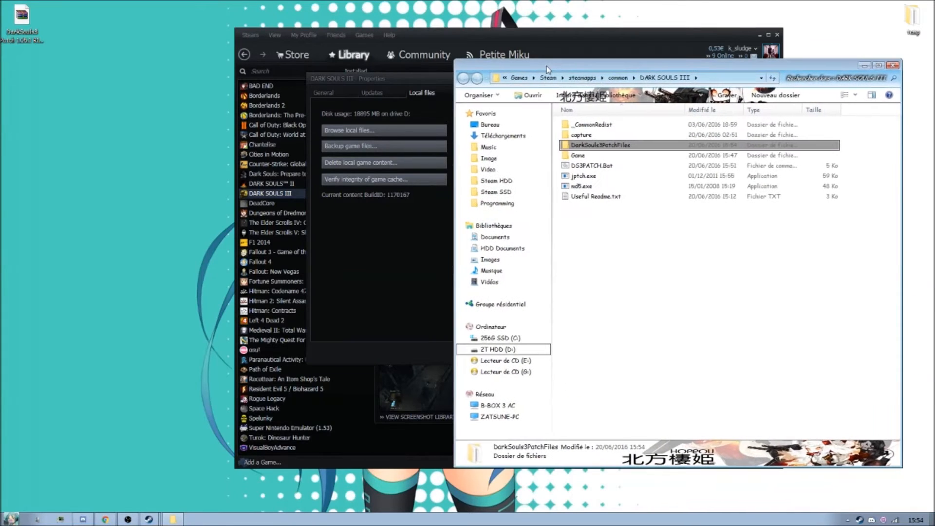
Bring the DARK SOULS III folder holding the extracted patch files to the front
left_click(596, 155)
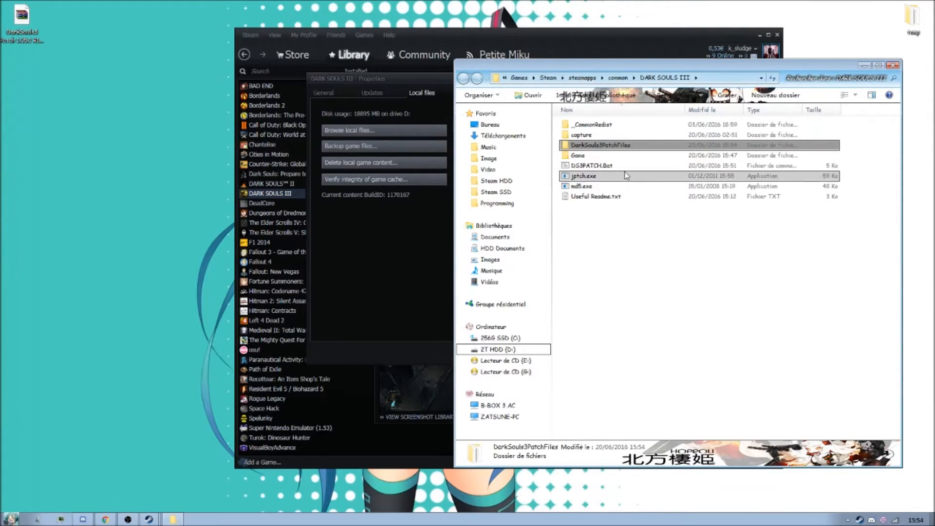
Run DS3PATCH.bat and acknowledge its warning so Data0 and Data1 get patched
double_click(591, 166)
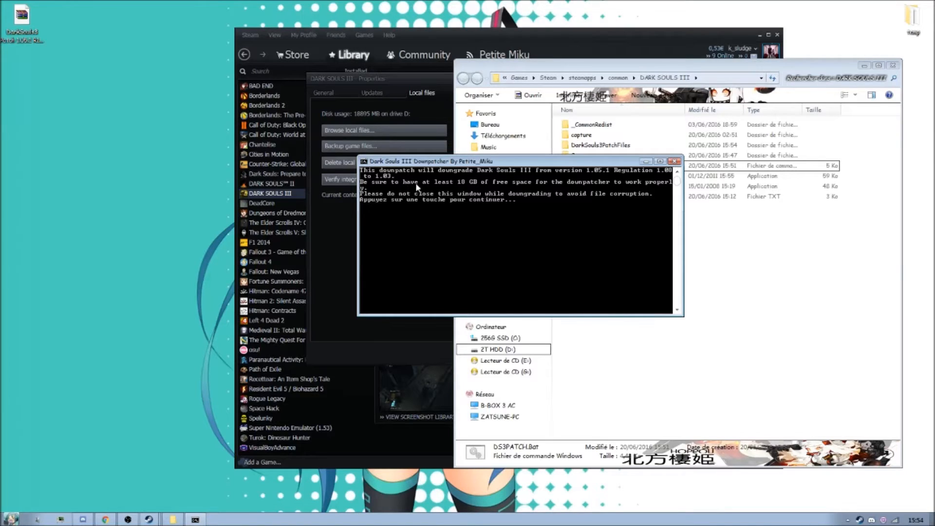
mouse_move(462, 188)
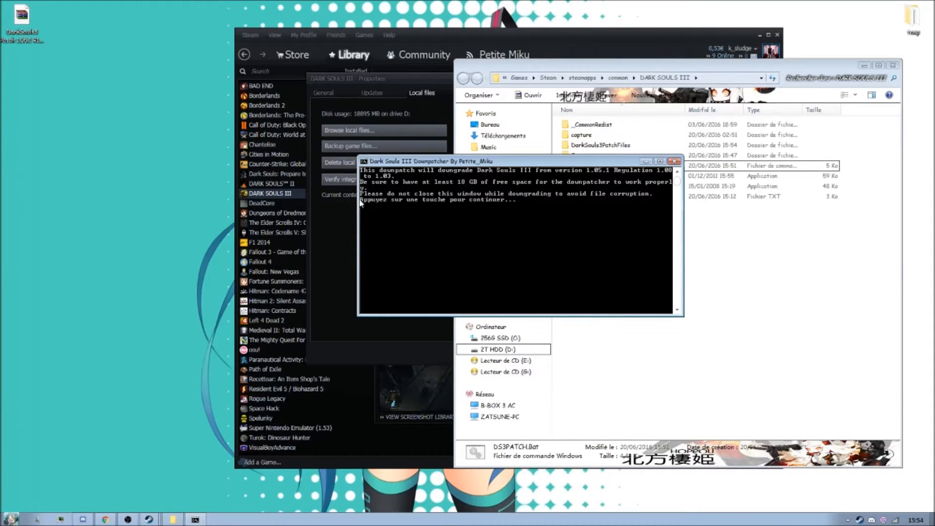
mouse_move(580, 205)
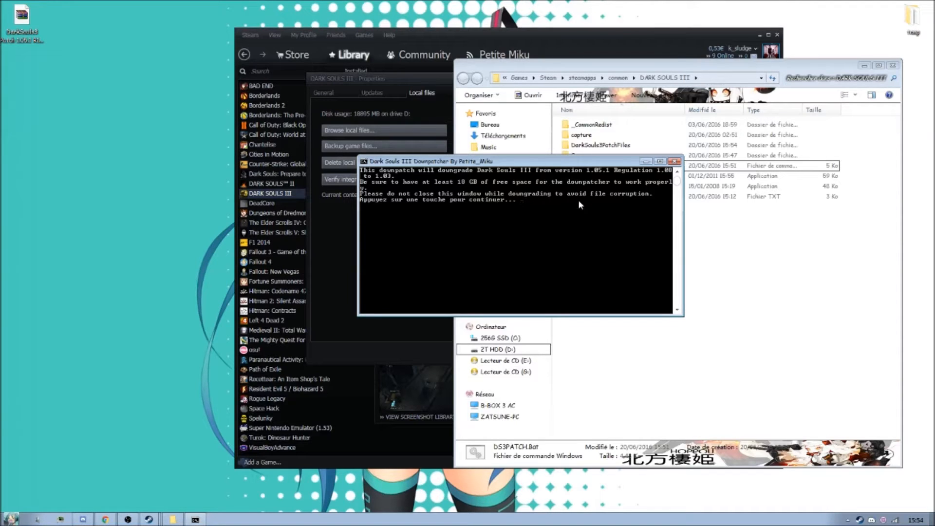
mouse_move(443, 214)
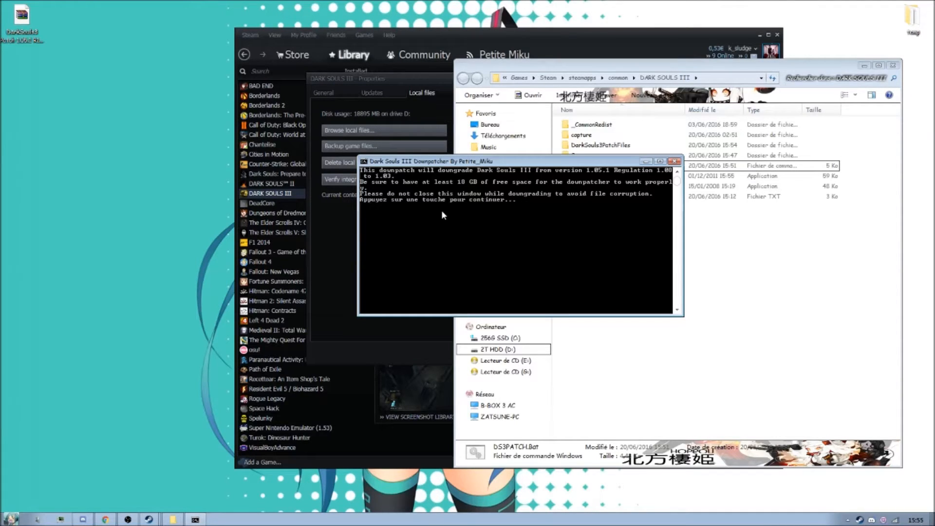
key("enter")
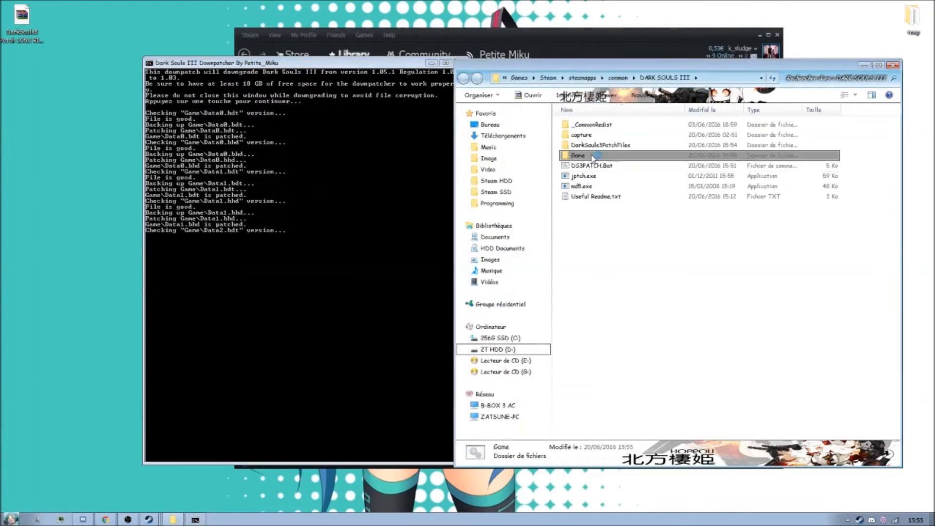
Open the Game folder and inspect the Data .bak and .bdt files as patching progresses
double_click(577, 155)
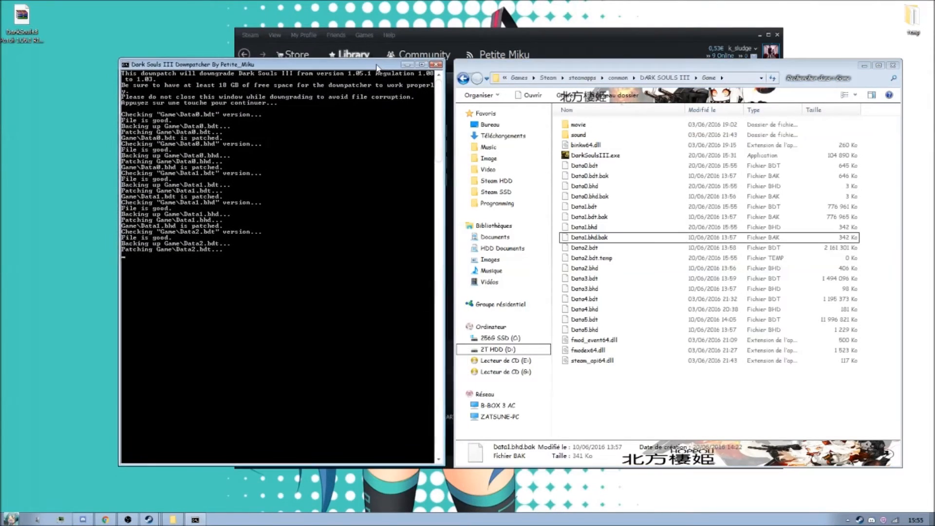
left_click(584, 247)
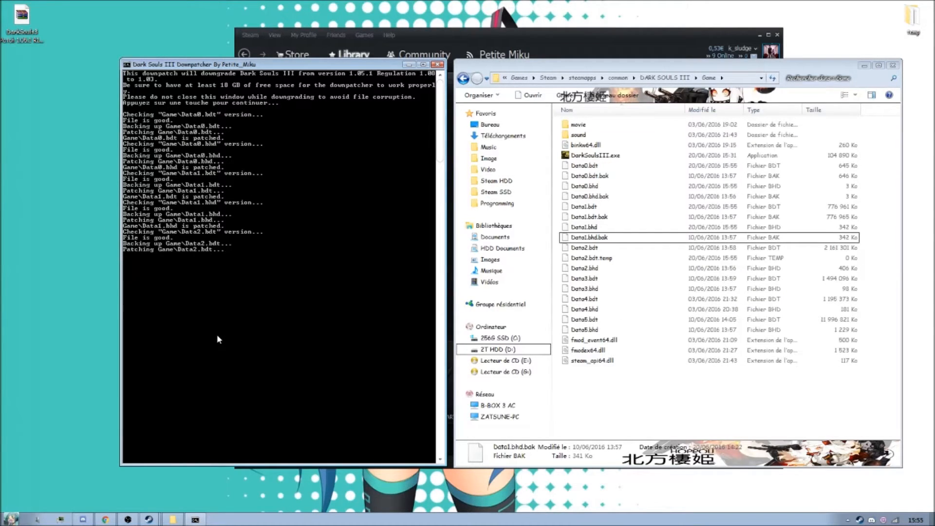
left_click(617, 237)
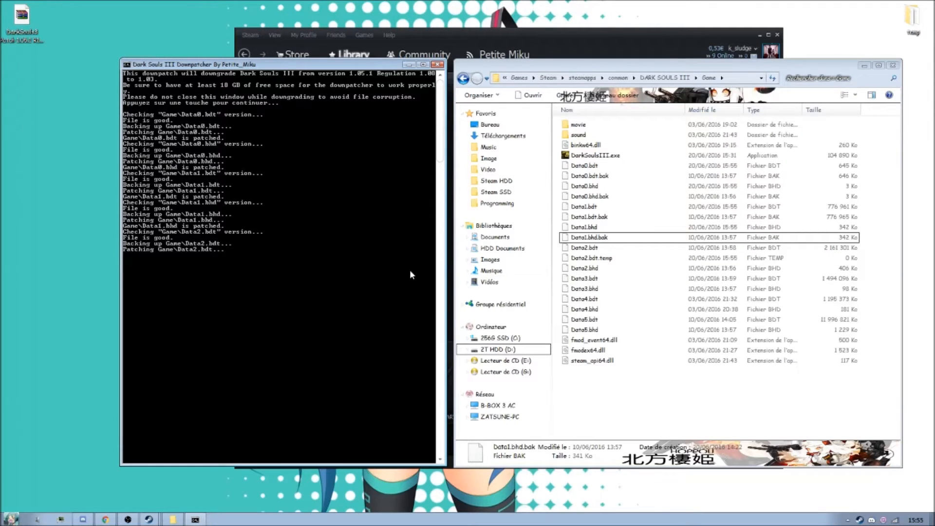
left_click(590, 216)
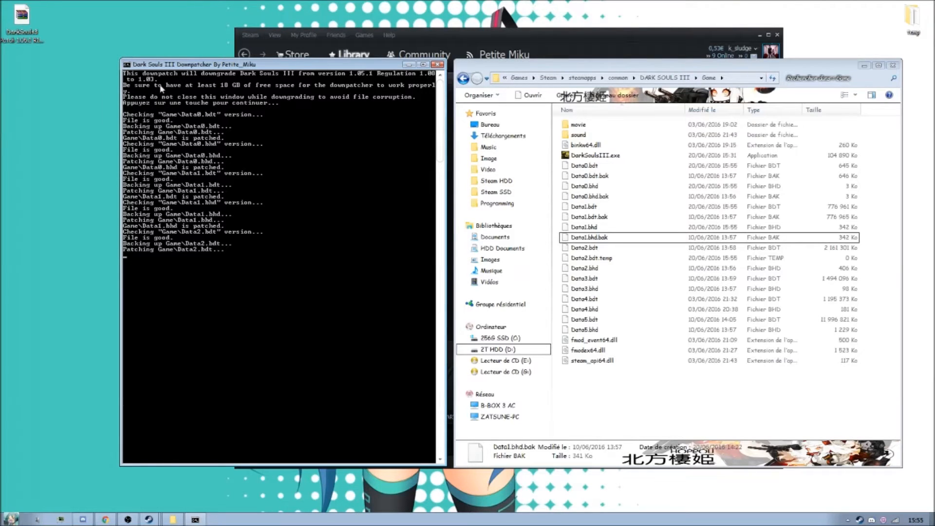
left_click(585, 247)
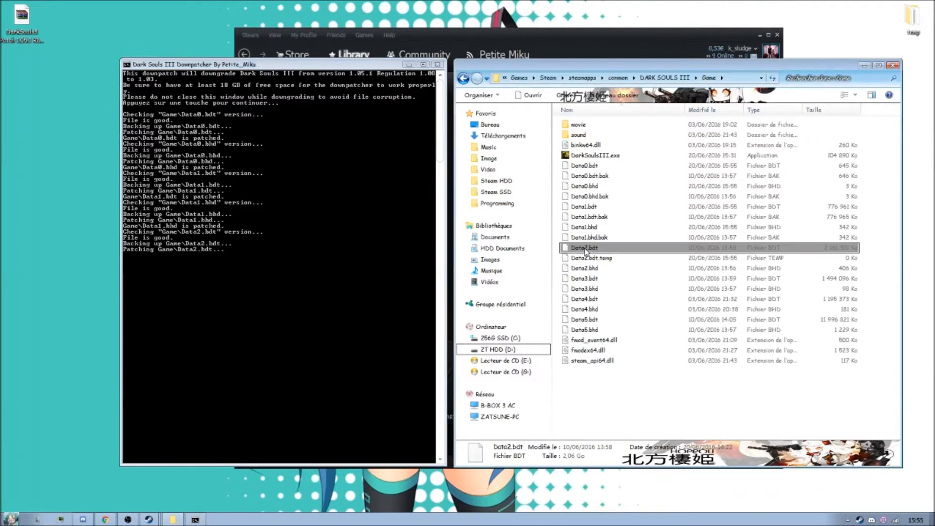
left_click(585, 206)
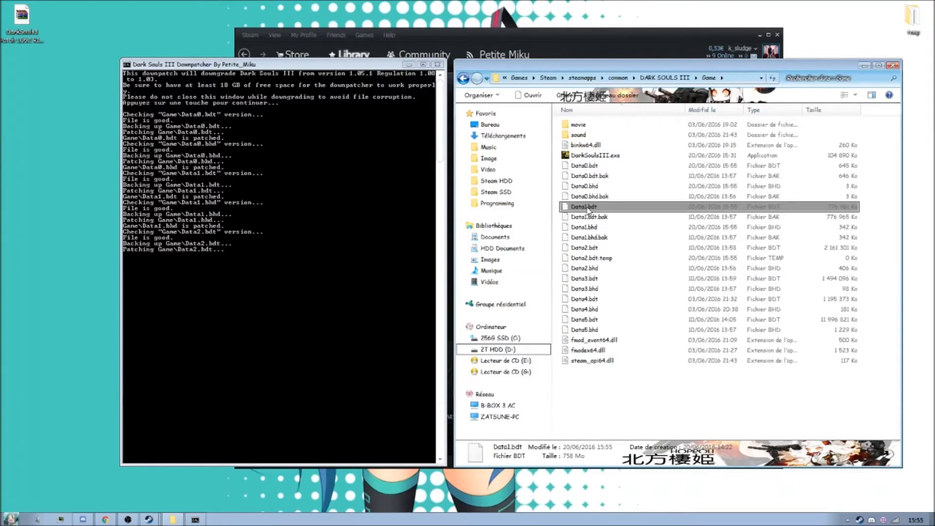
left_click(584, 185)
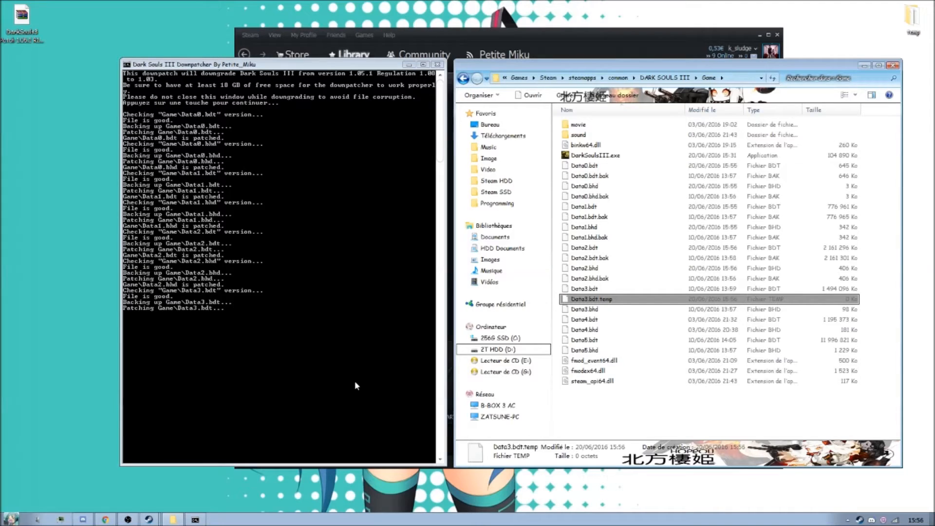
mouse_move(410, 351)
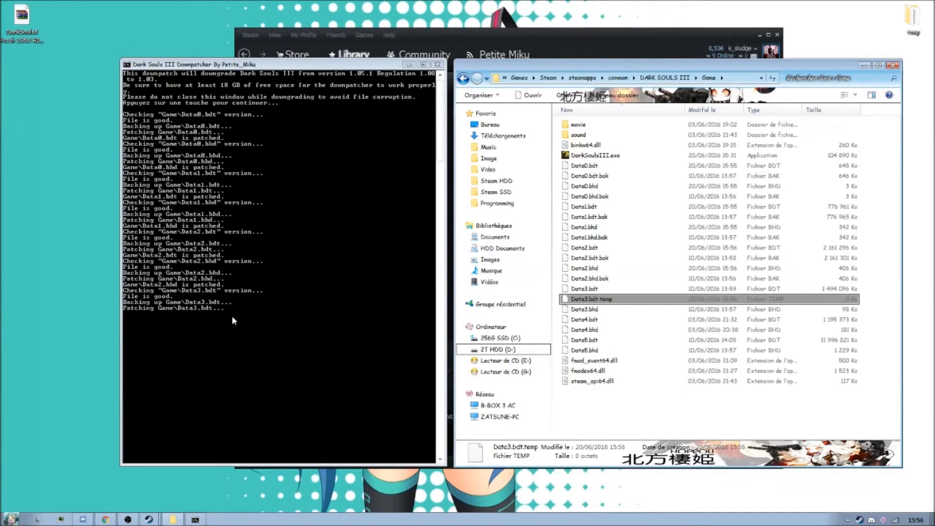
mouse_move(321, 334)
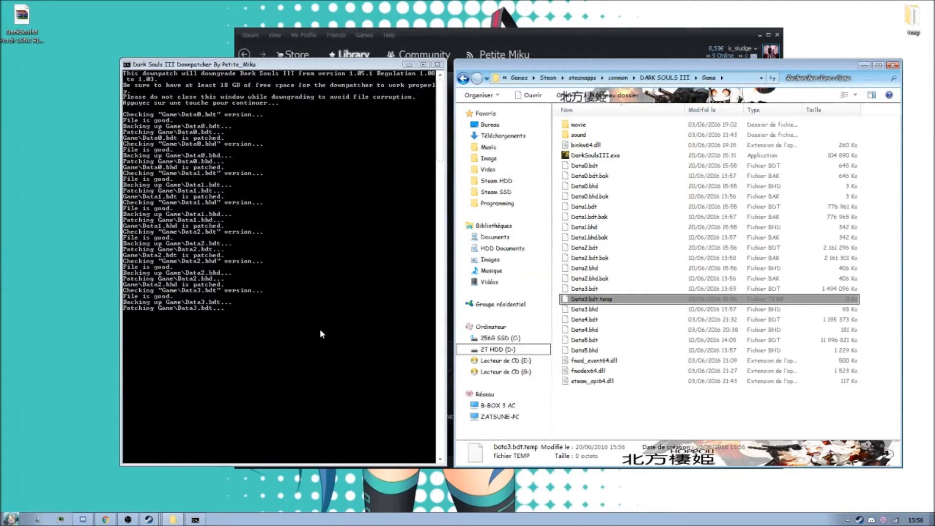
mouse_move(247, 375)
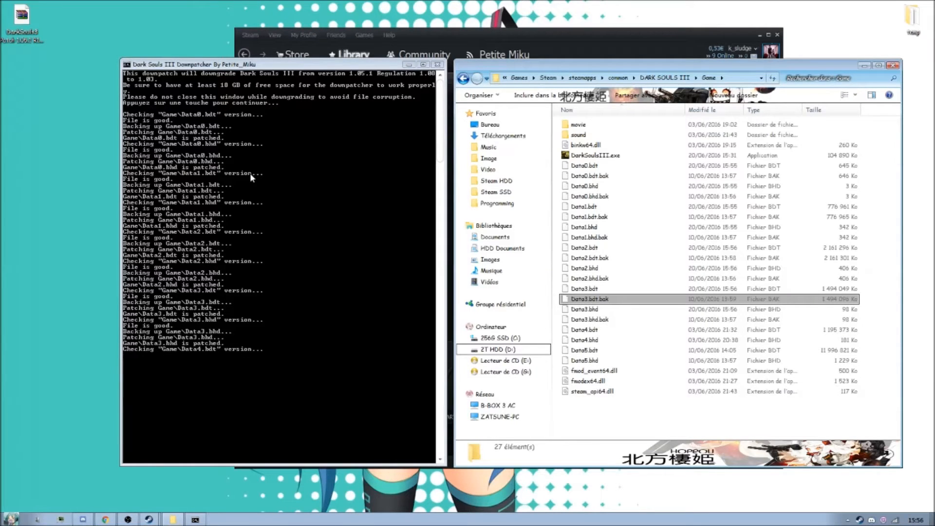
mouse_move(177, 396)
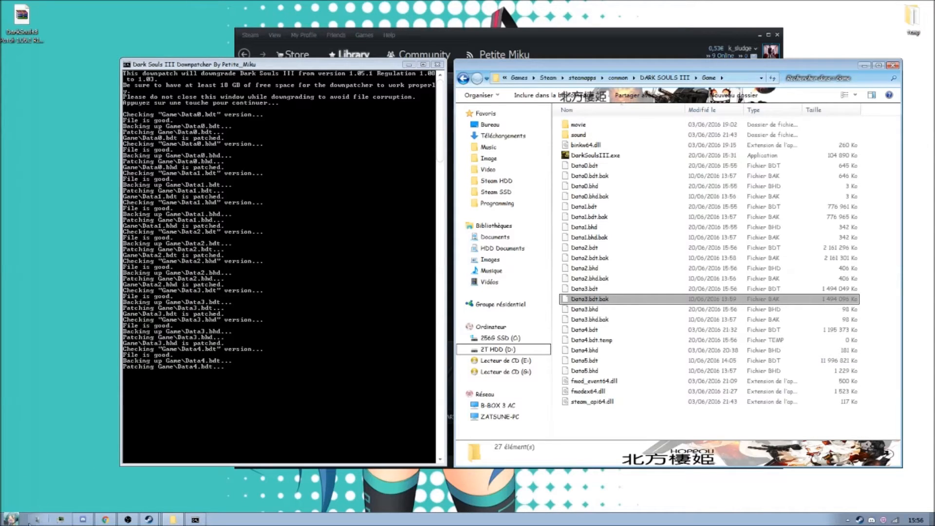
Search Windows for %appdata% to reach the Roaming folder
left_click(10, 519)
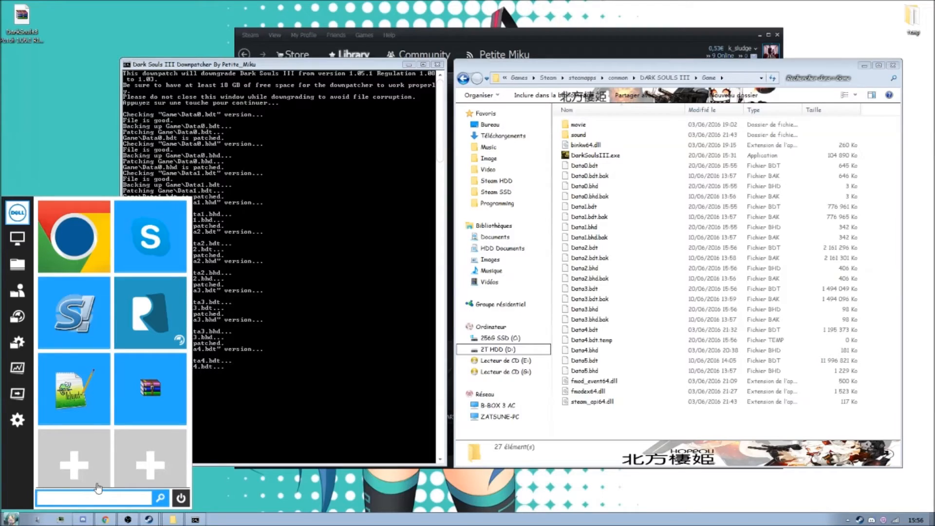
type("%")
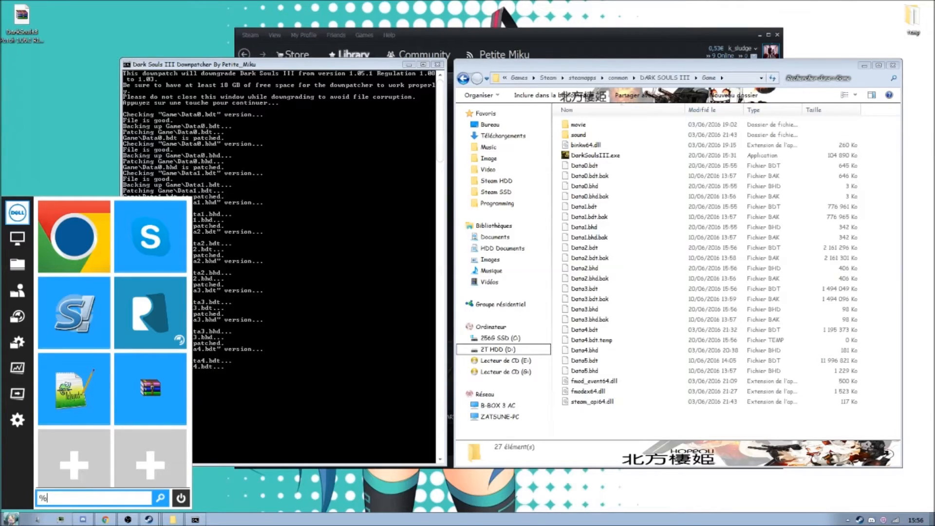
type("appdat")
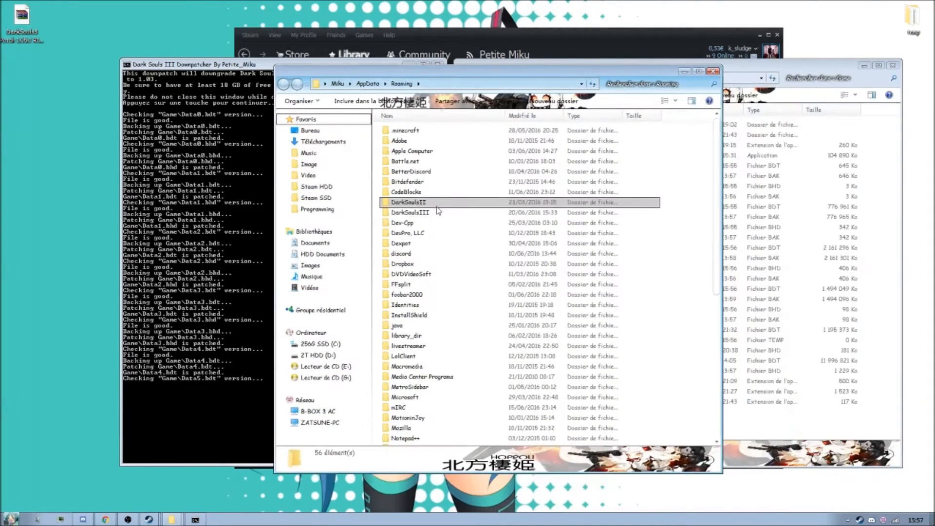
Open the DarkSoulsIII folder, look inside the numbered save folder, and return
left_click(411, 212)
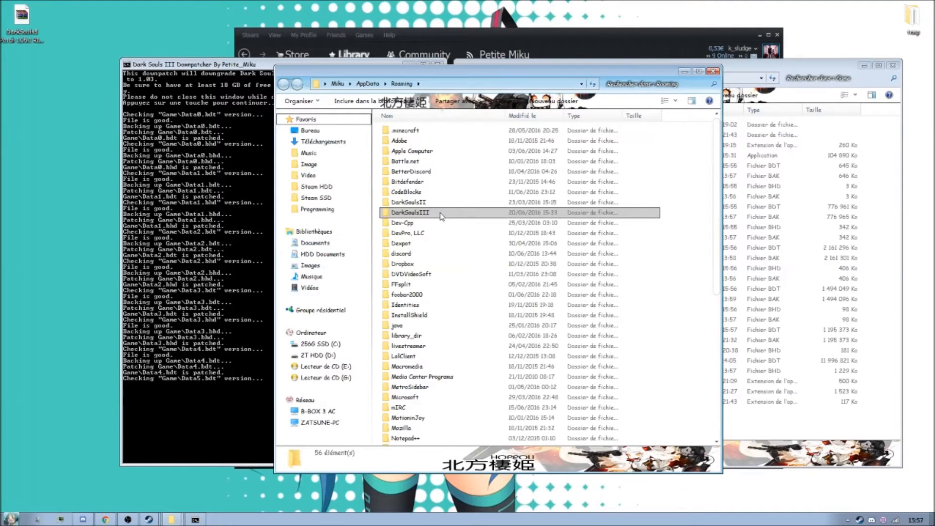
double_click(411, 213)
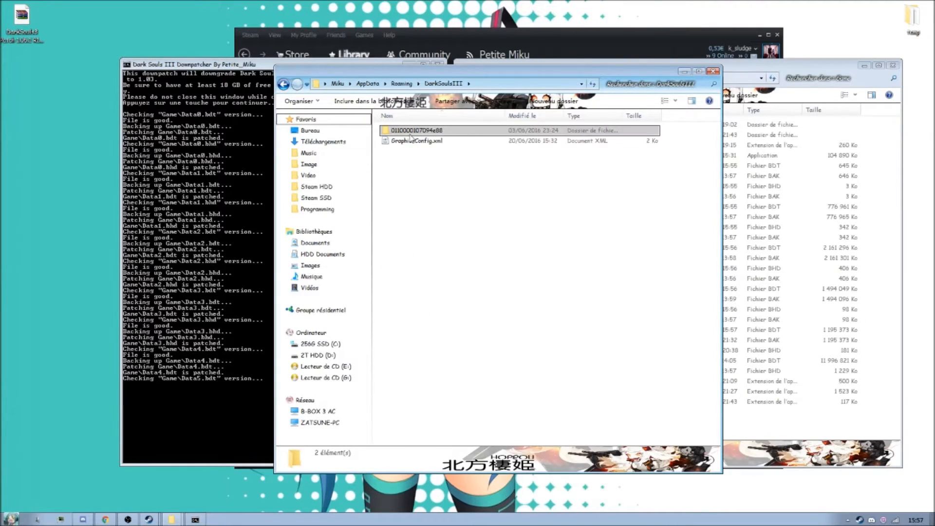
left_click(419, 130)
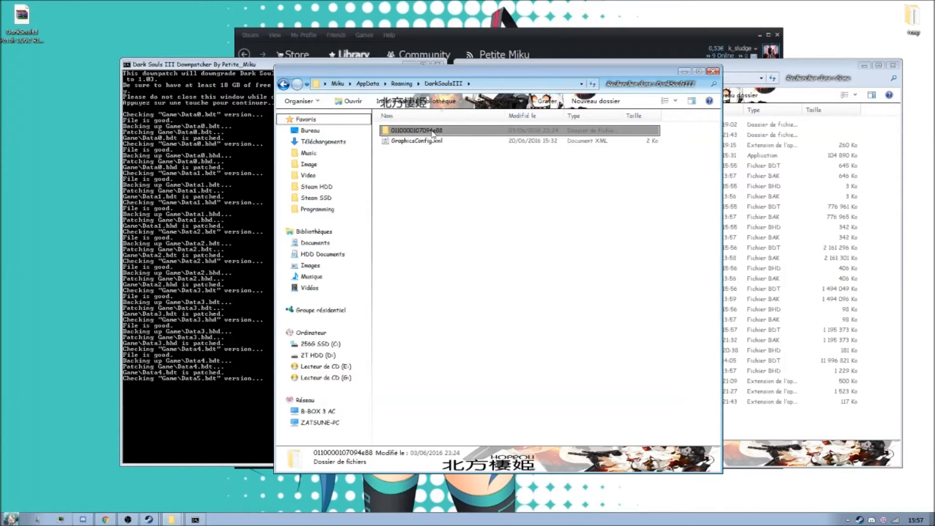
mouse_move(447, 136)
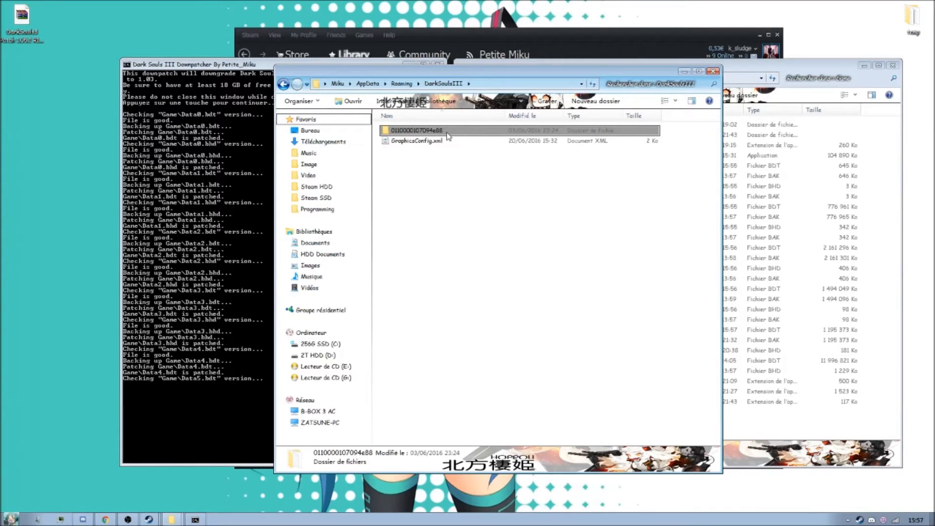
double_click(420, 130)
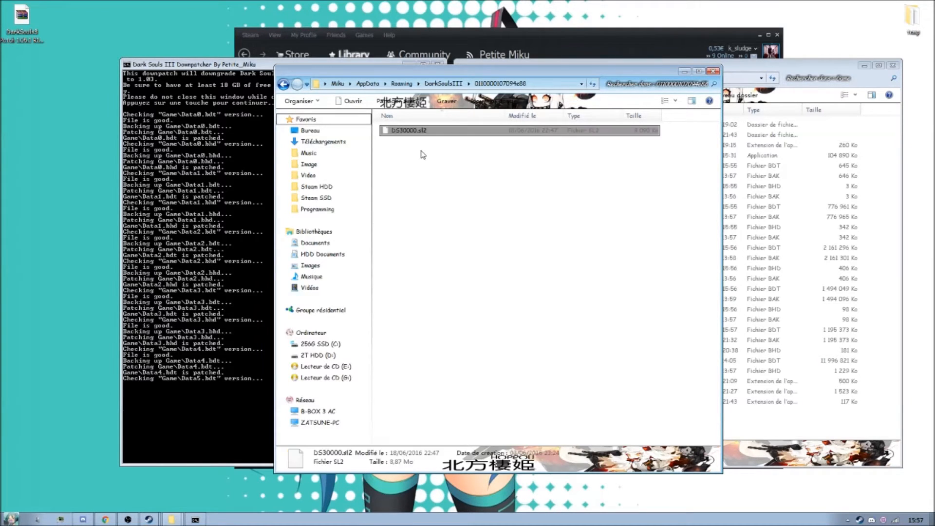
left_click(444, 84)
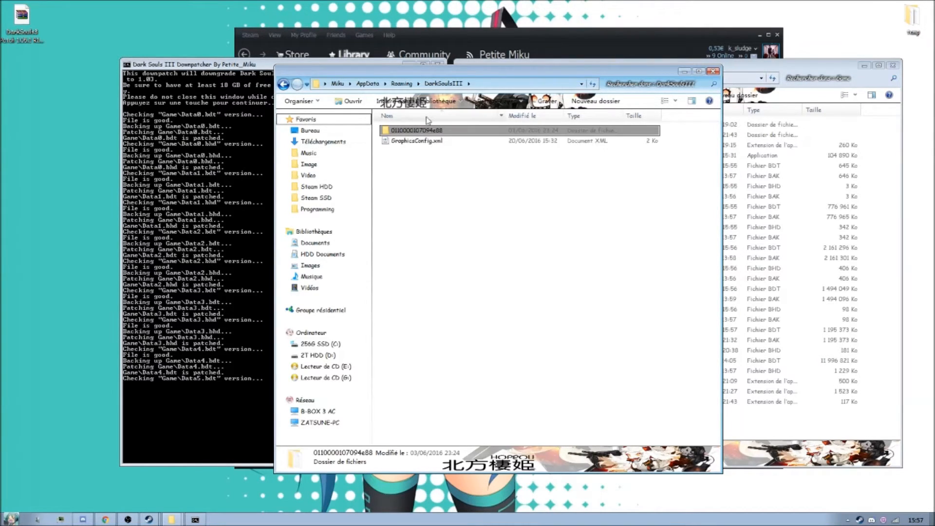
left_click(415, 141)
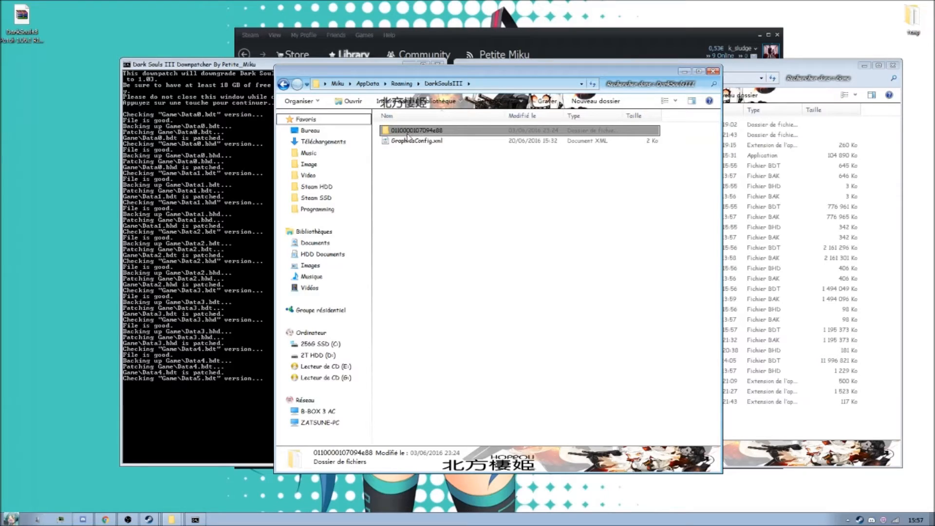
Rename DS30000.sl2 to DS30000.sl2.bak and accept the extension warning with Oui
double_click(419, 130)
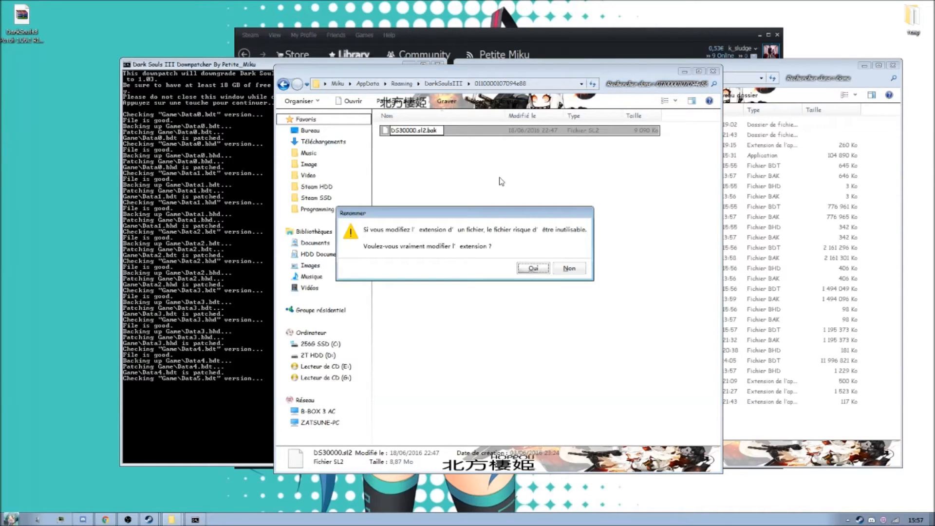
left_click(531, 268)
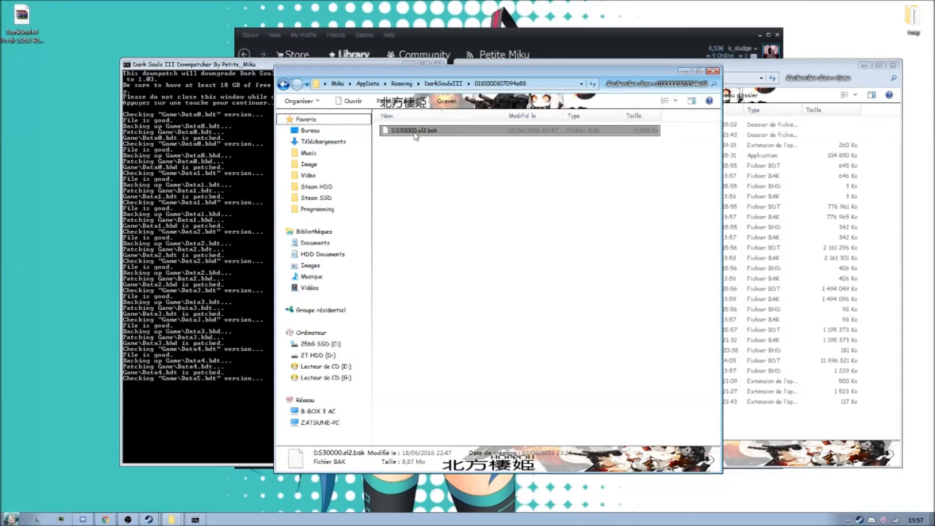
mouse_move(431, 135)
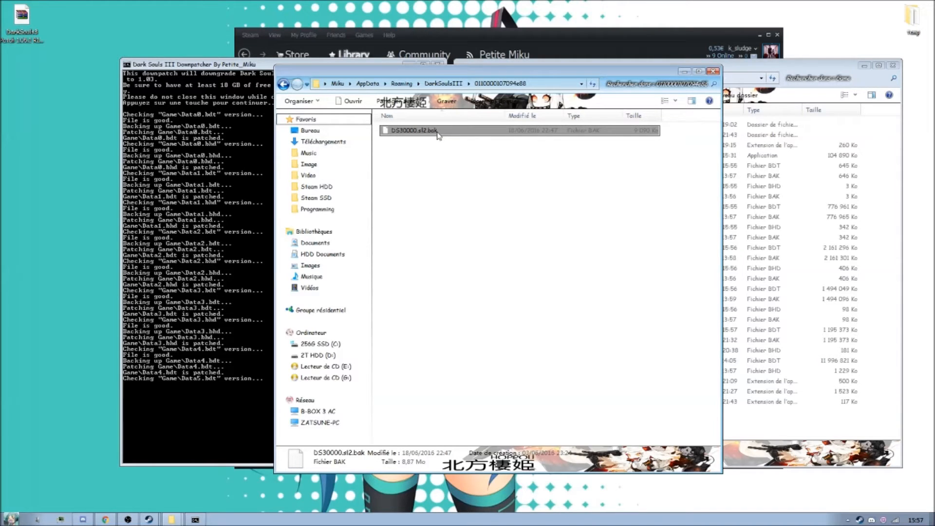
mouse_move(402, 146)
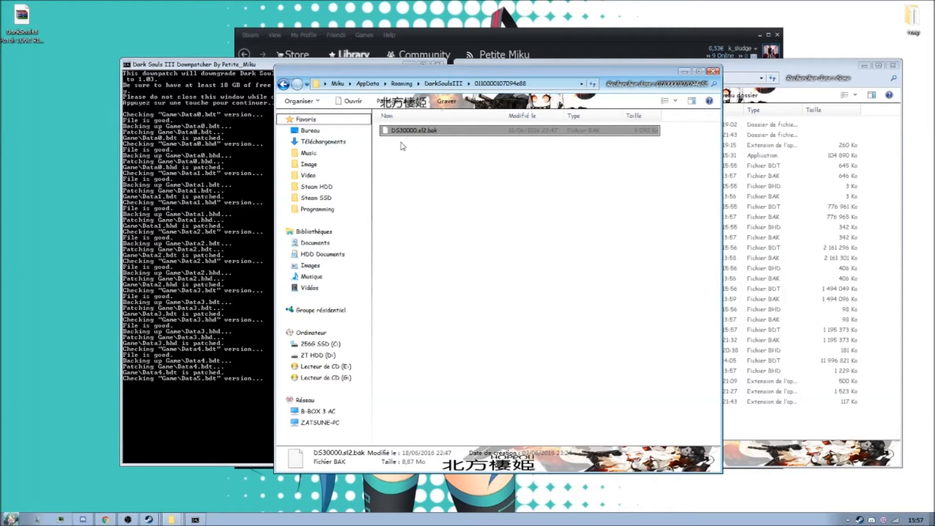
mouse_move(406, 170)
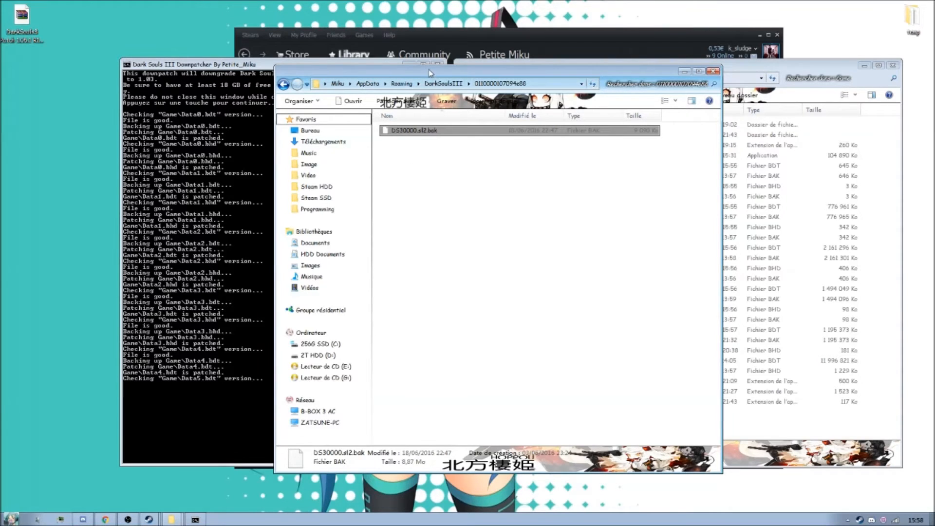
left_click_drag(429, 72, 471, 66)
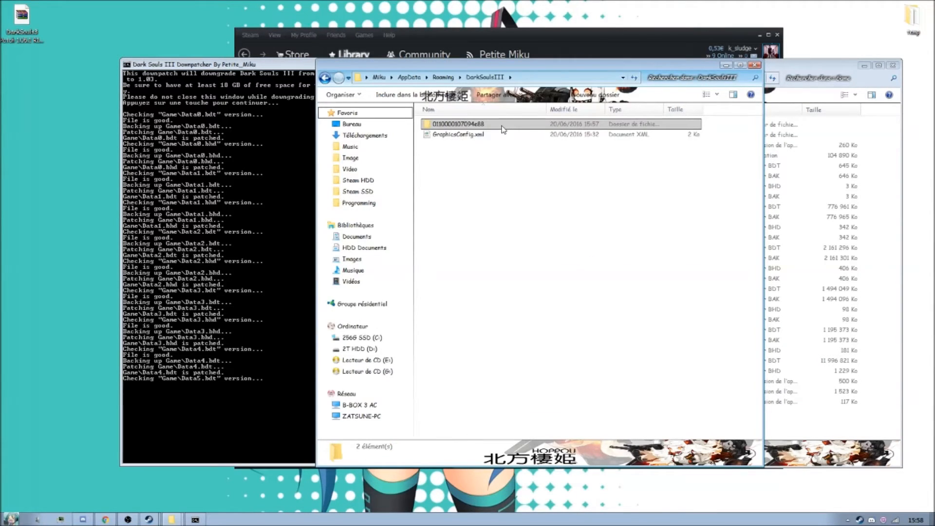
double_click(459, 123)
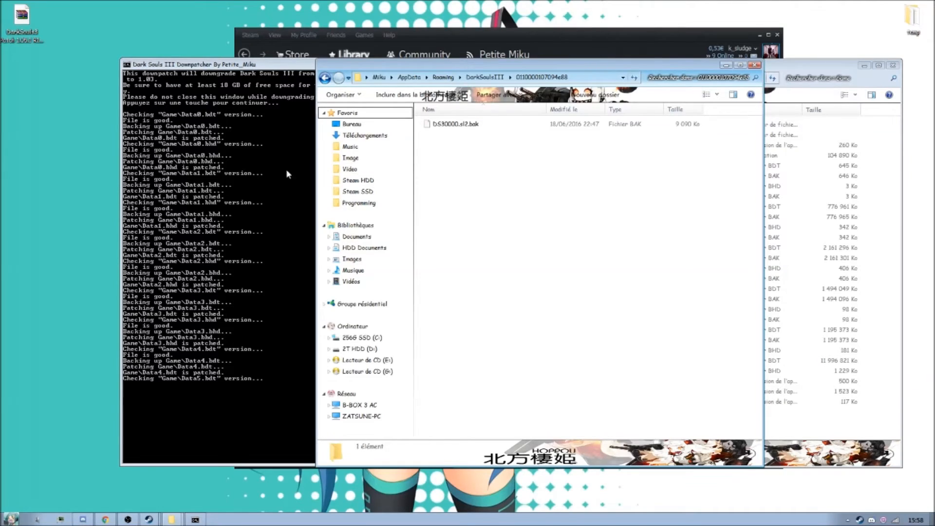
left_click(456, 123)
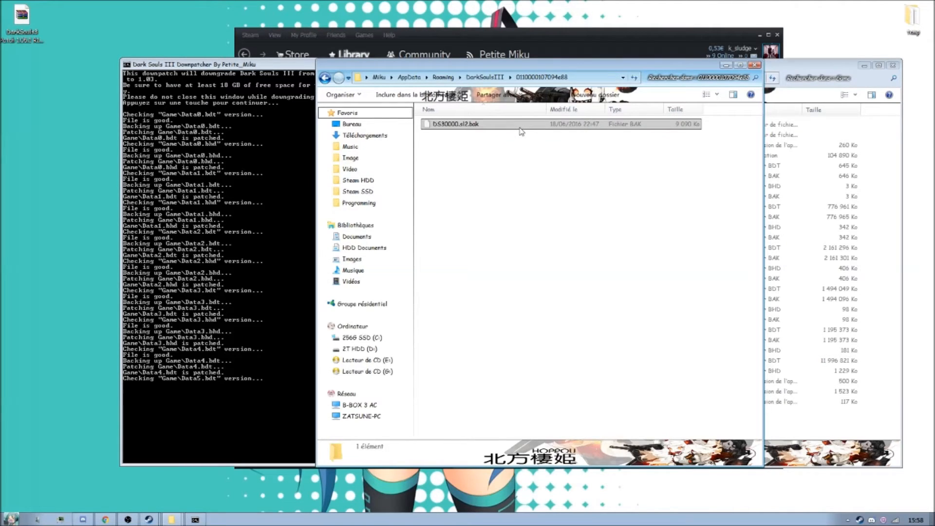
mouse_move(510, 130)
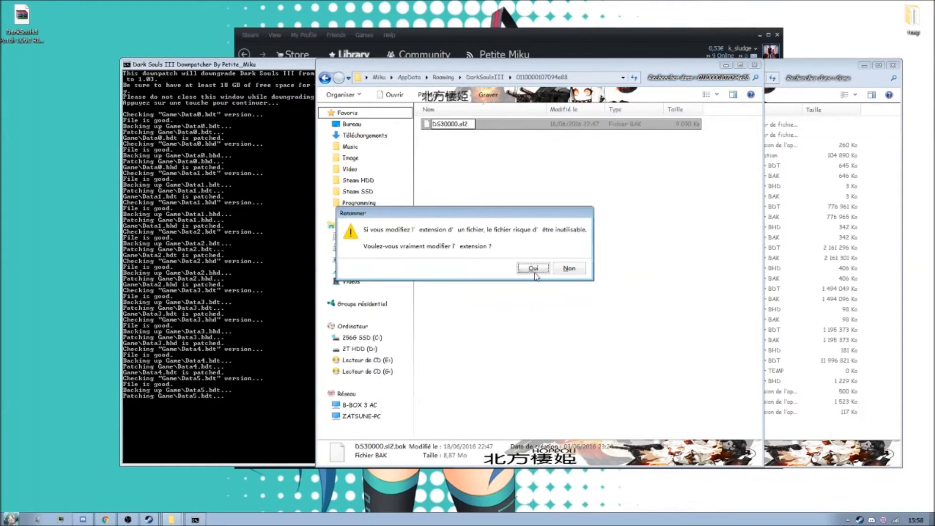
left_click(532, 268)
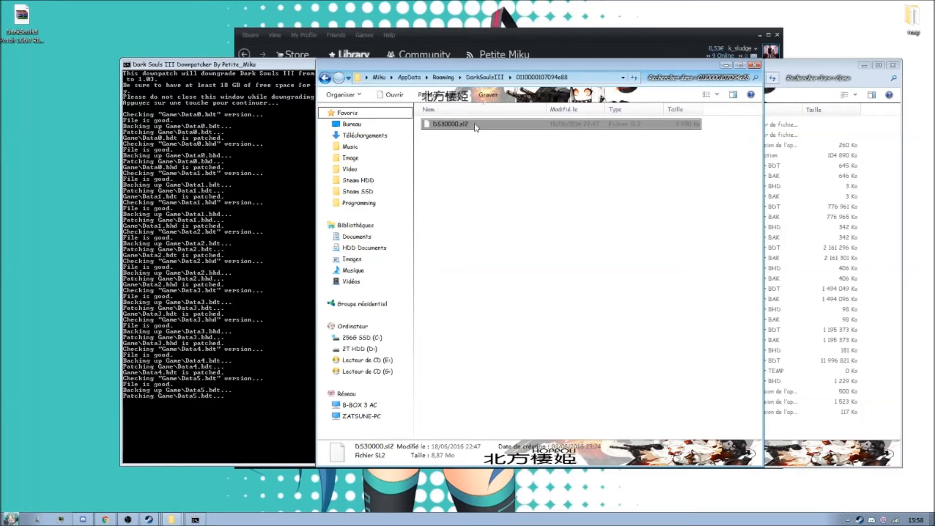
double_click(448, 123)
type(".bak")
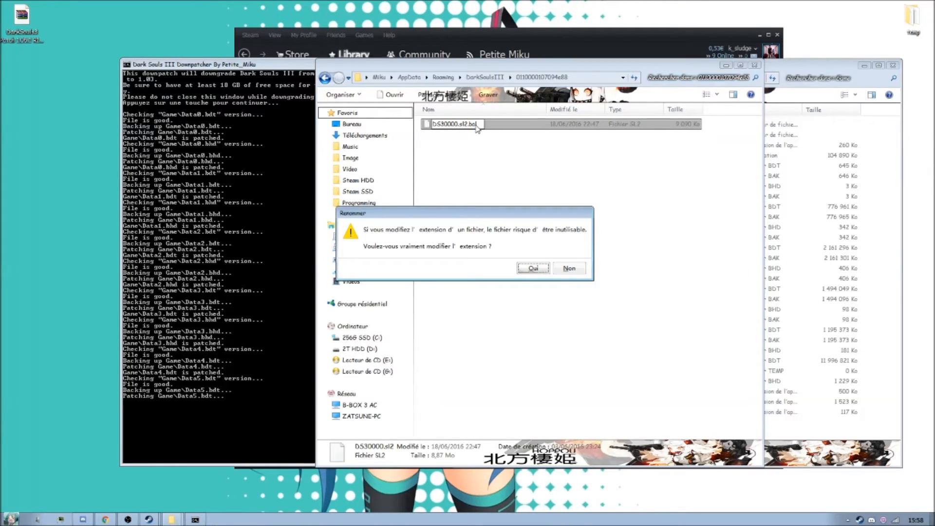
left_click(532, 268)
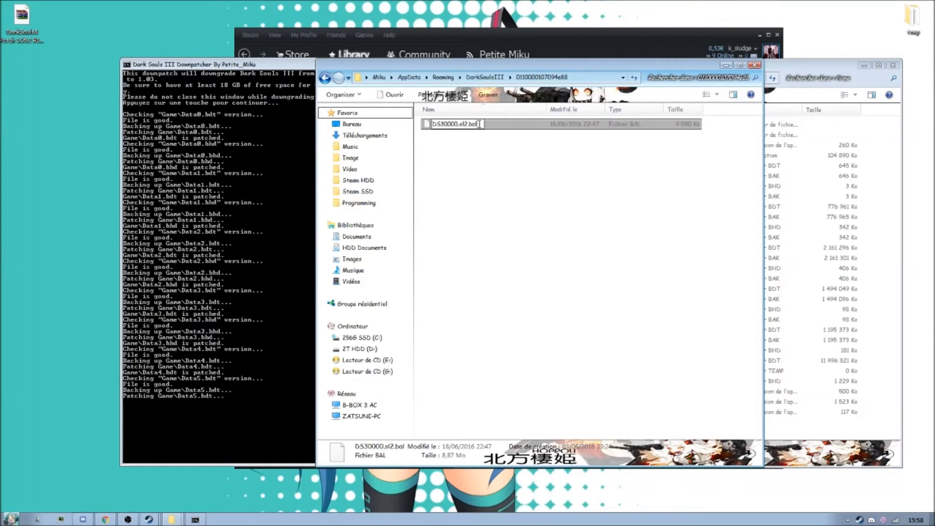
key("enter")
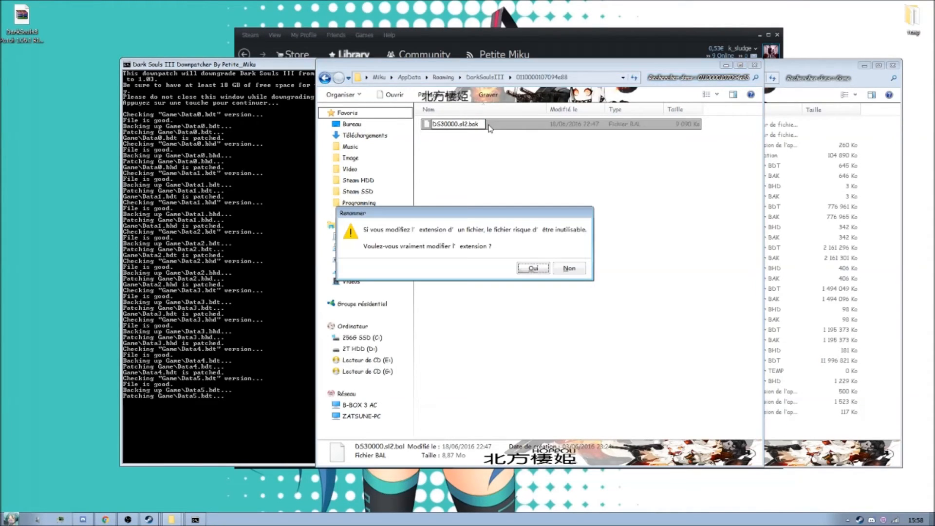
left_click(532, 268)
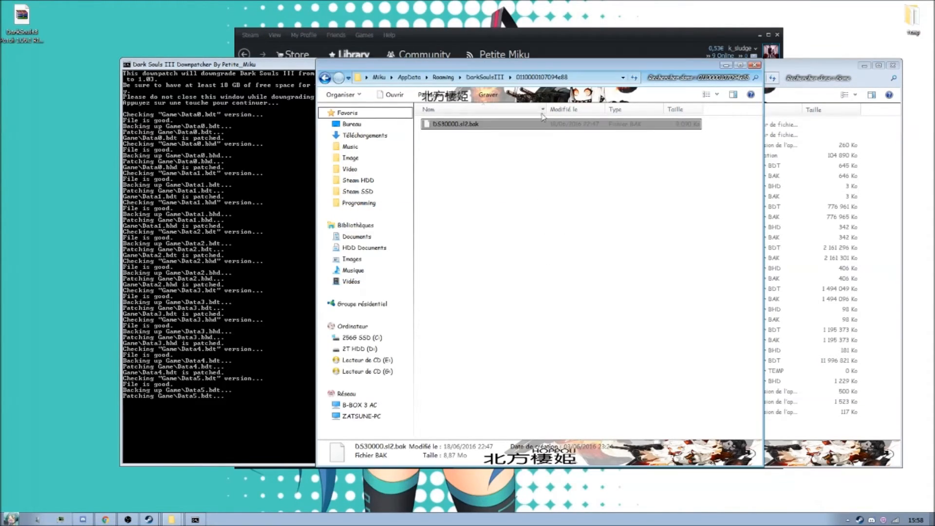
mouse_move(501, 127)
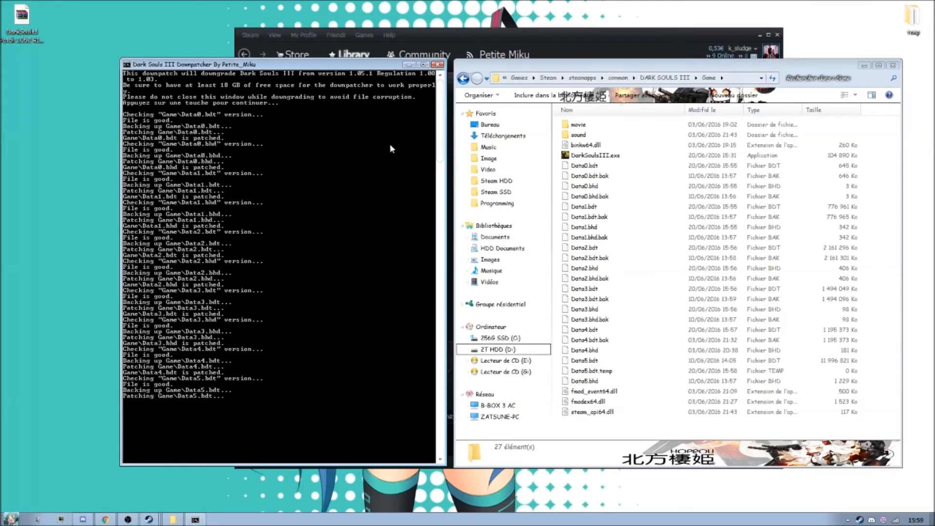
mouse_move(290, 330)
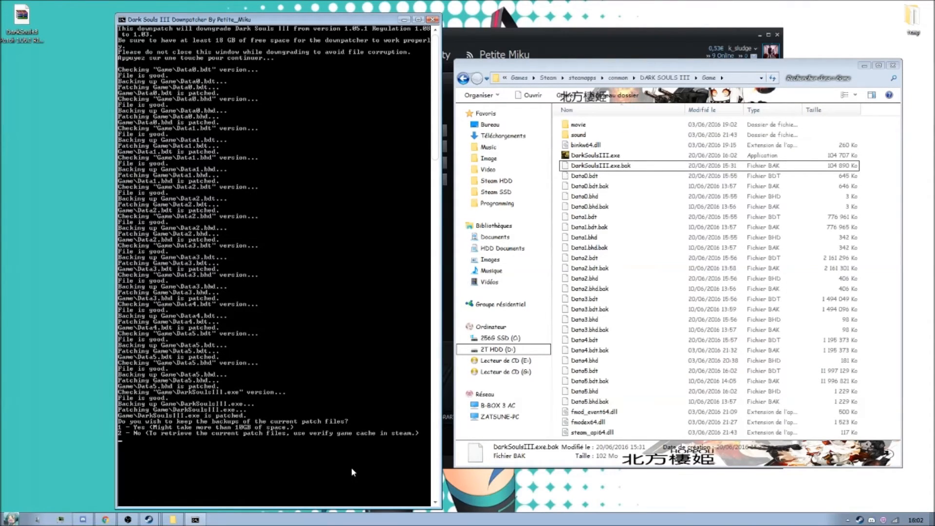
mouse_move(177, 383)
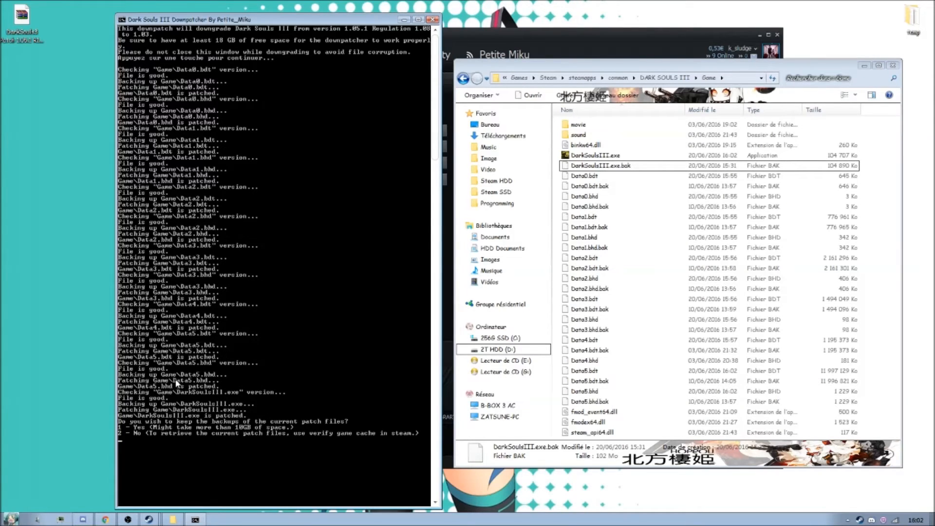
mouse_move(180, 385)
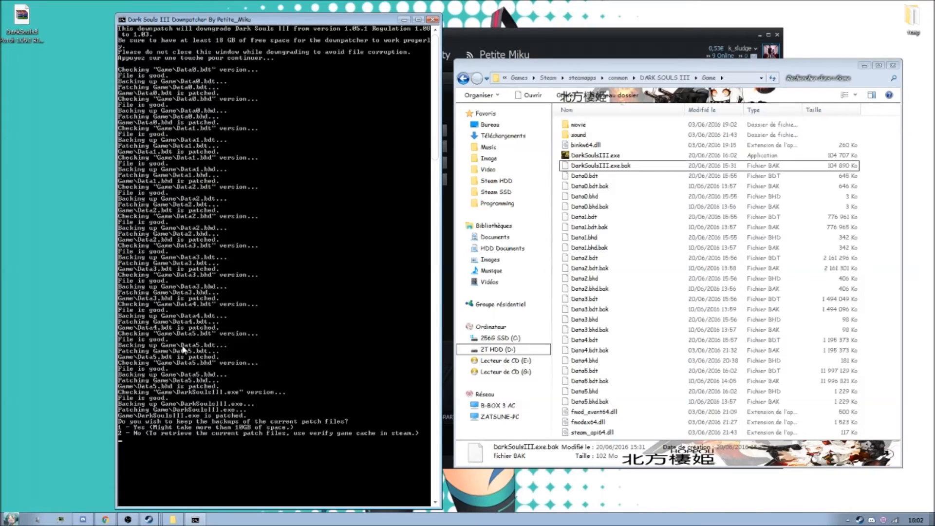
left_click(590, 401)
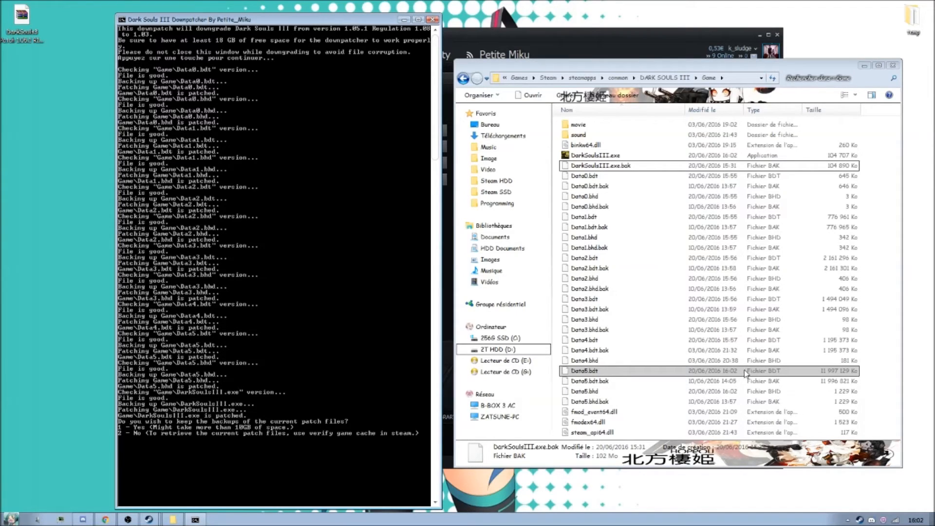
mouse_move(722, 374)
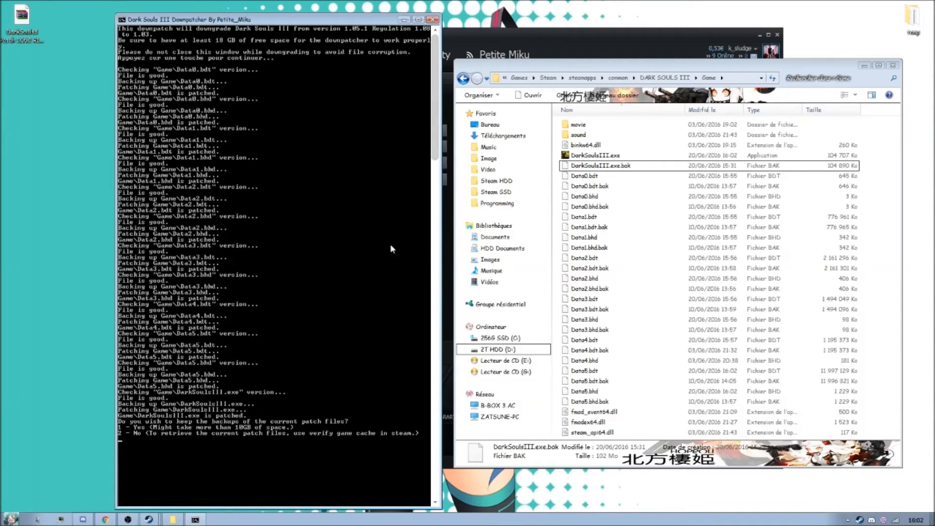
mouse_move(263, 415)
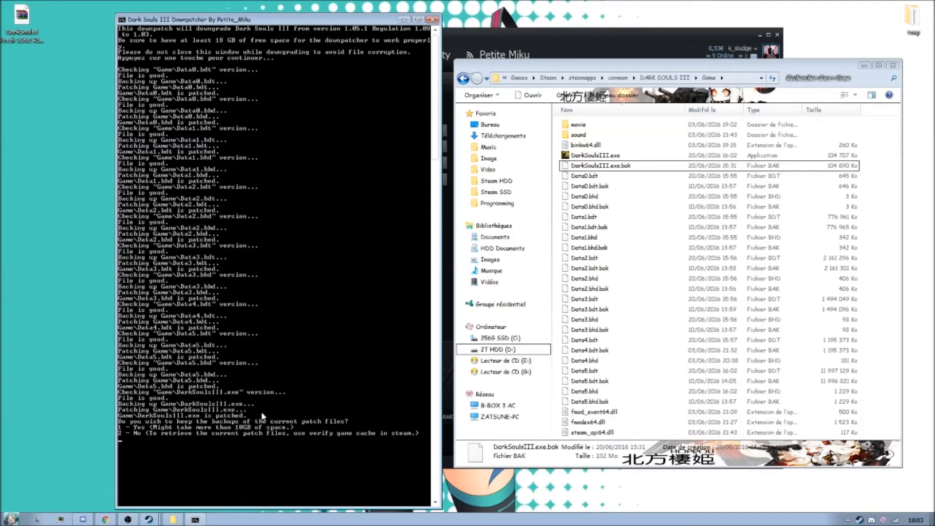
mouse_move(169, 393)
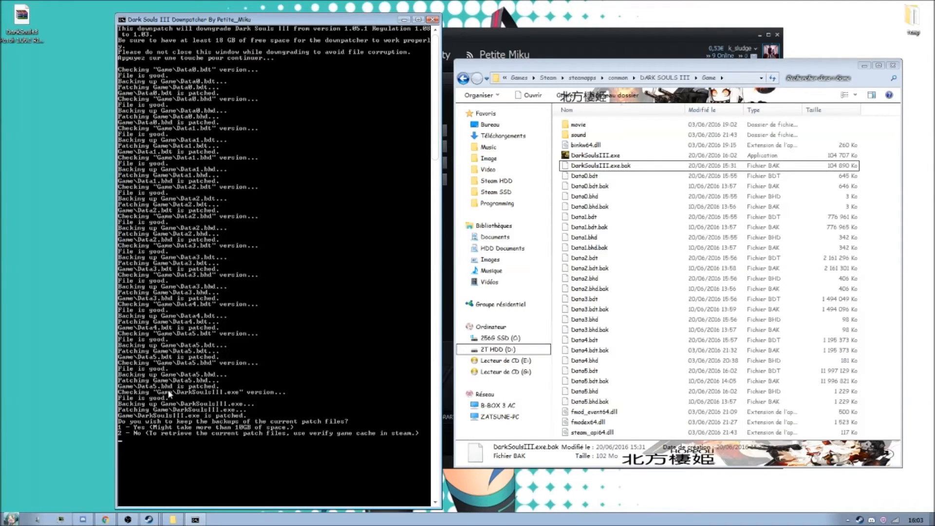
left_click(595, 155)
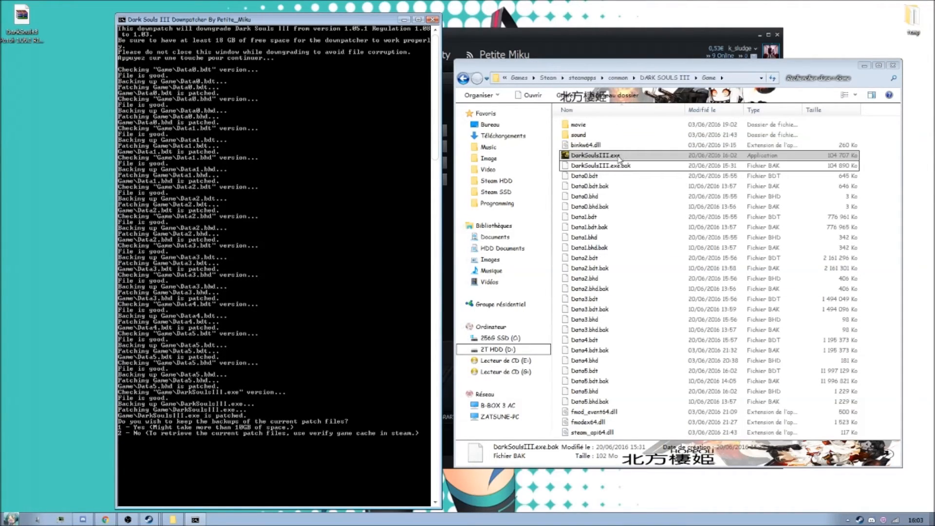
left_click(599, 402)
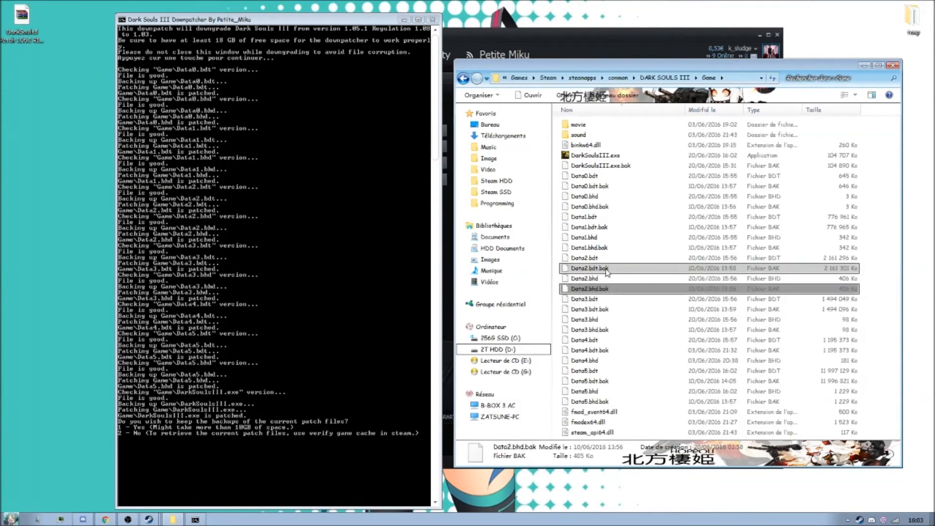
left_click(603, 206)
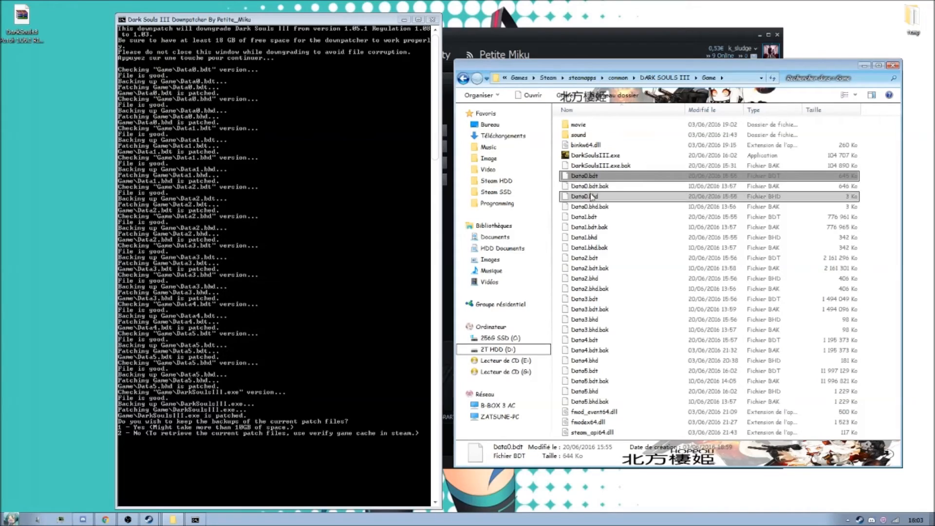
left_click(587, 237)
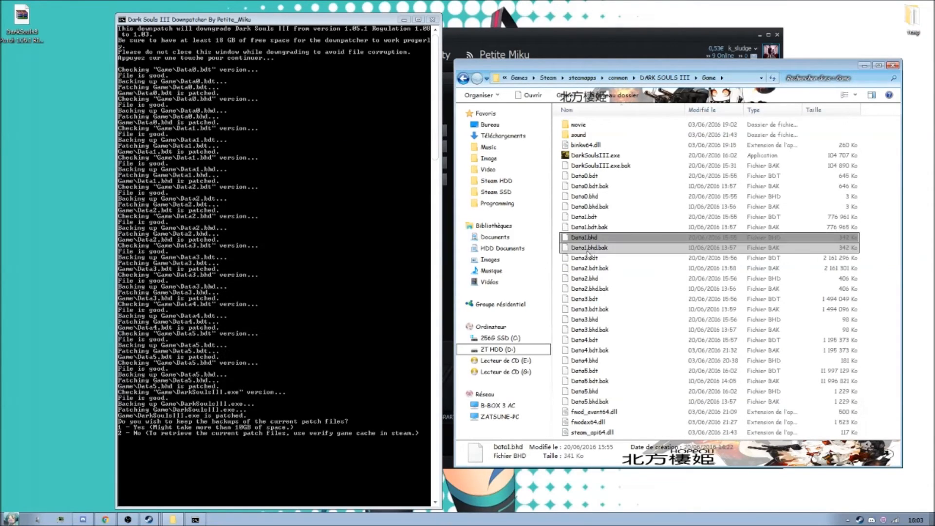
left_click(585, 279)
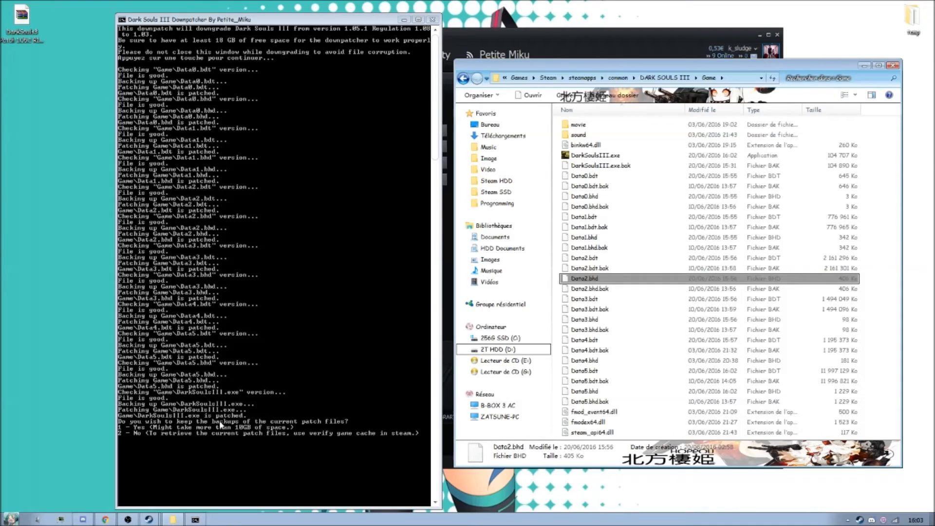
left_click(590, 309)
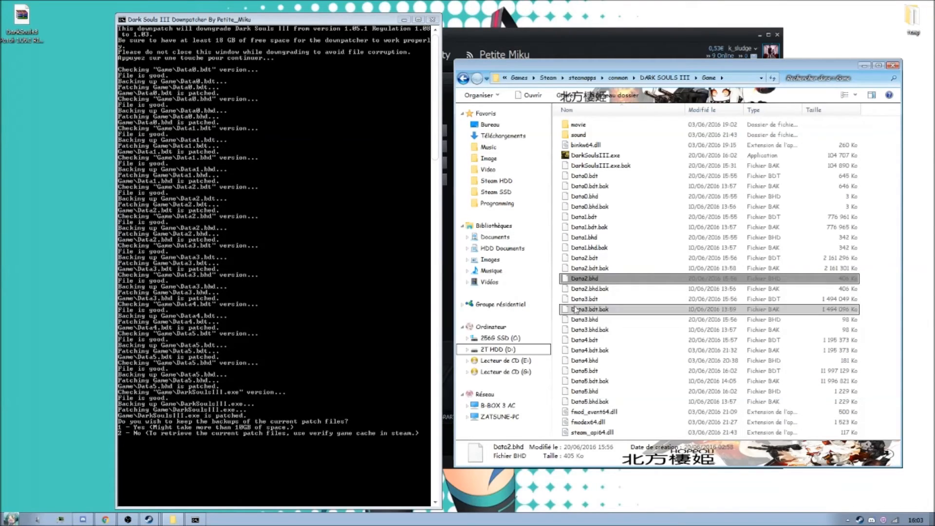
left_click(587, 247)
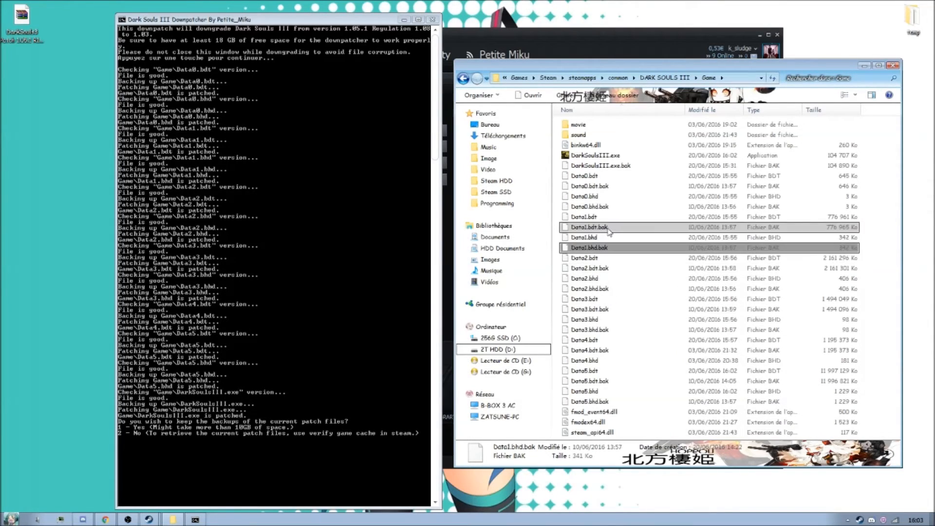
left_click(589, 185)
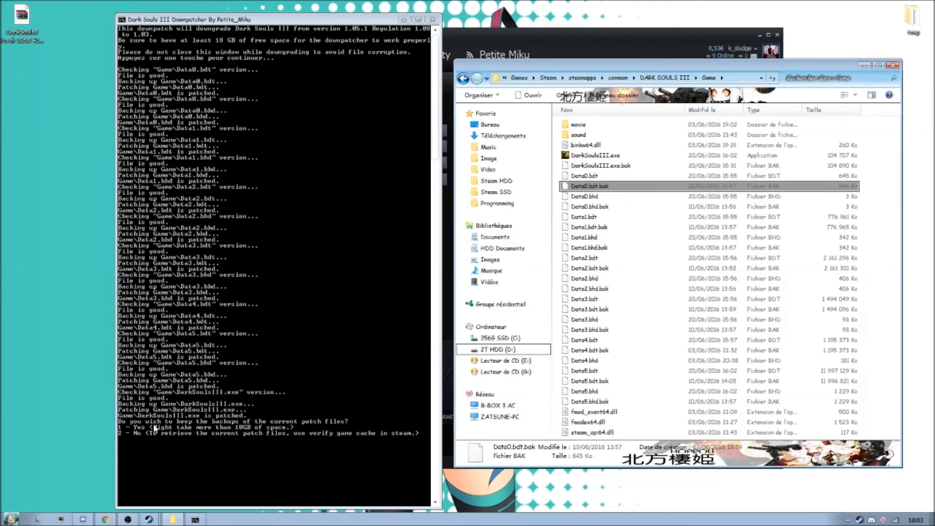
mouse_move(267, 383)
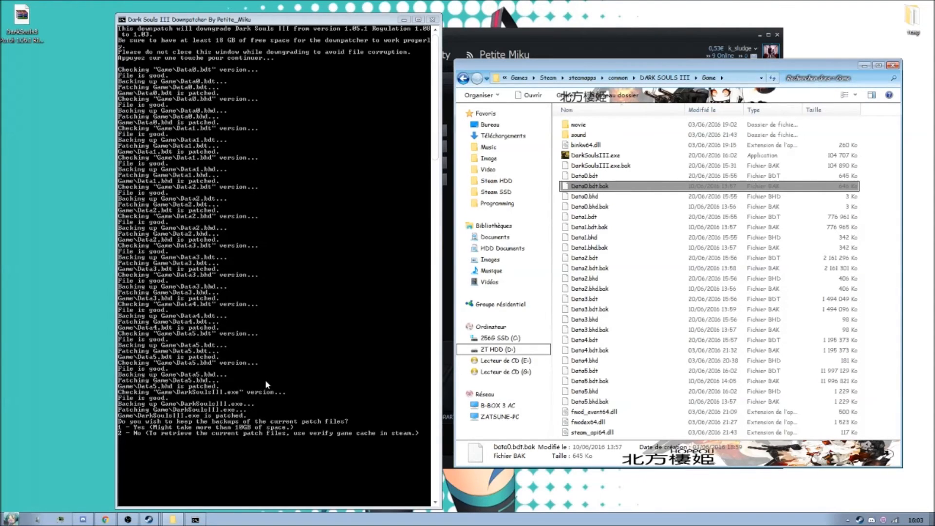
mouse_move(271, 160)
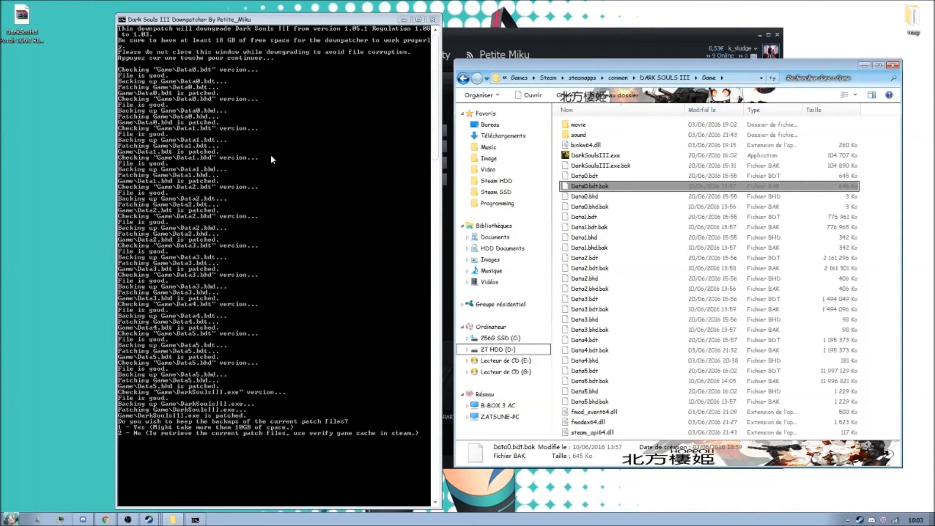
left_click(590, 206)
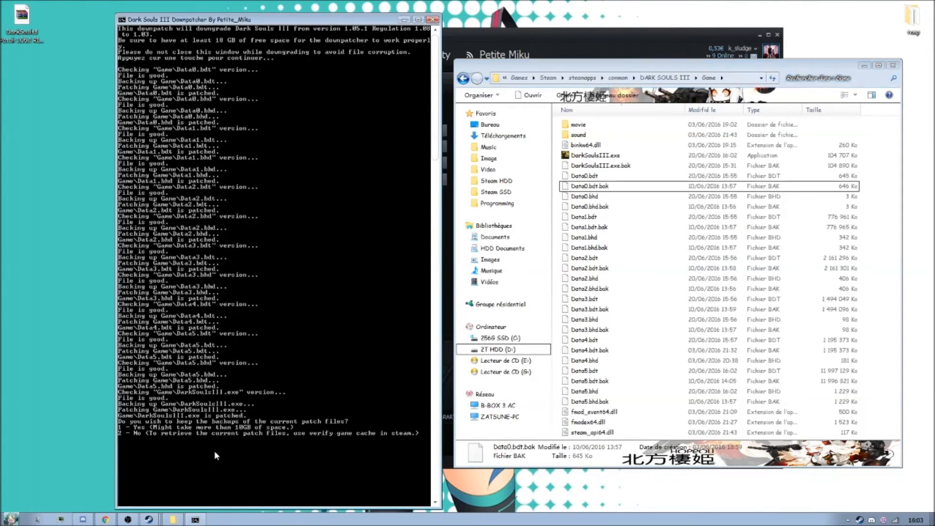
Choose option 2 to discard backups, then check the 19-item Game folder
type("2")
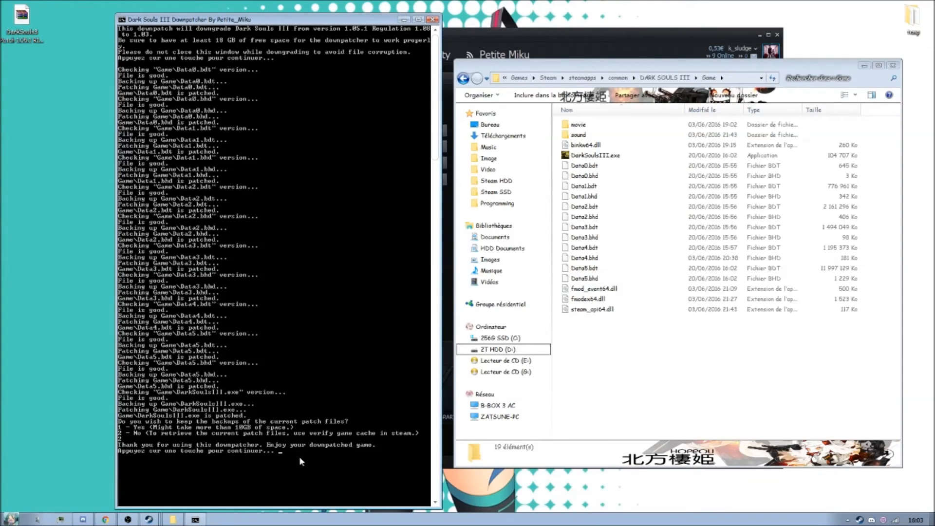
left_click(584, 267)
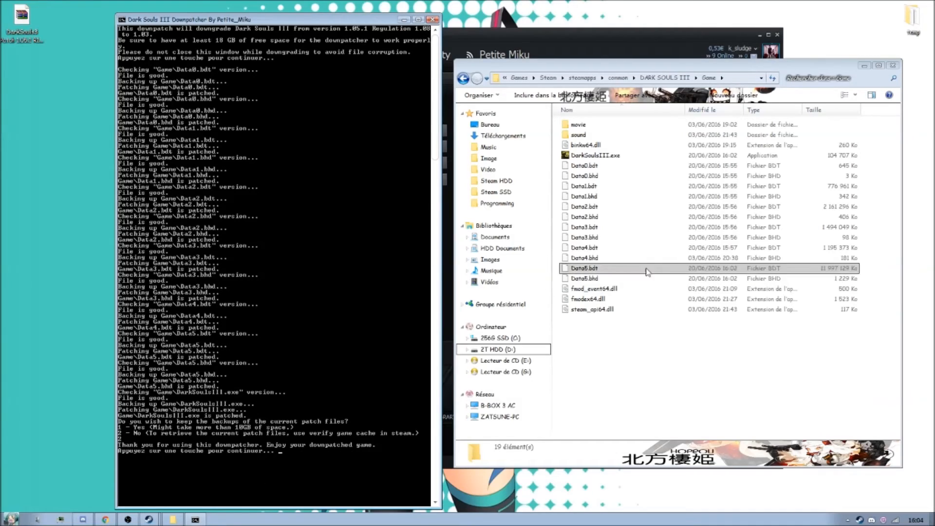
left_click(584, 278)
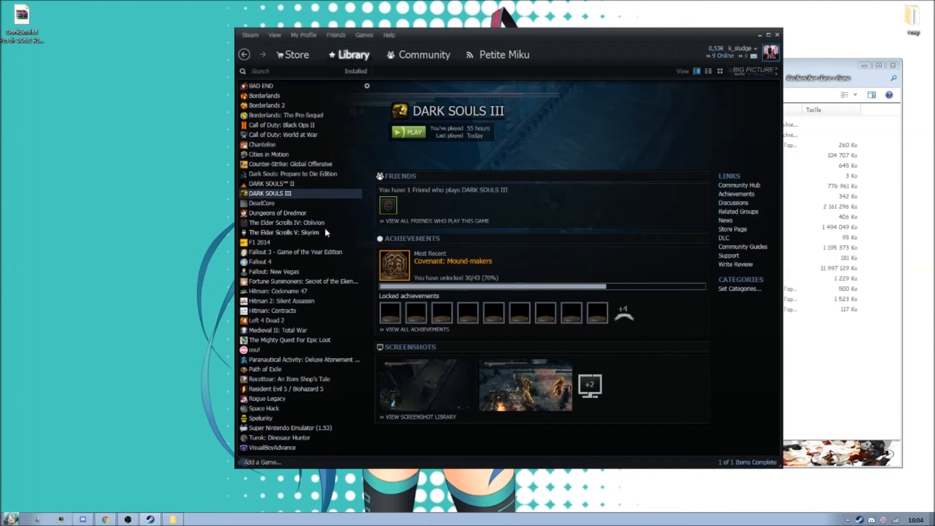
Review Dark Souls III's local files in Steam properties, build ID 1176167, then close
right_click(270, 194)
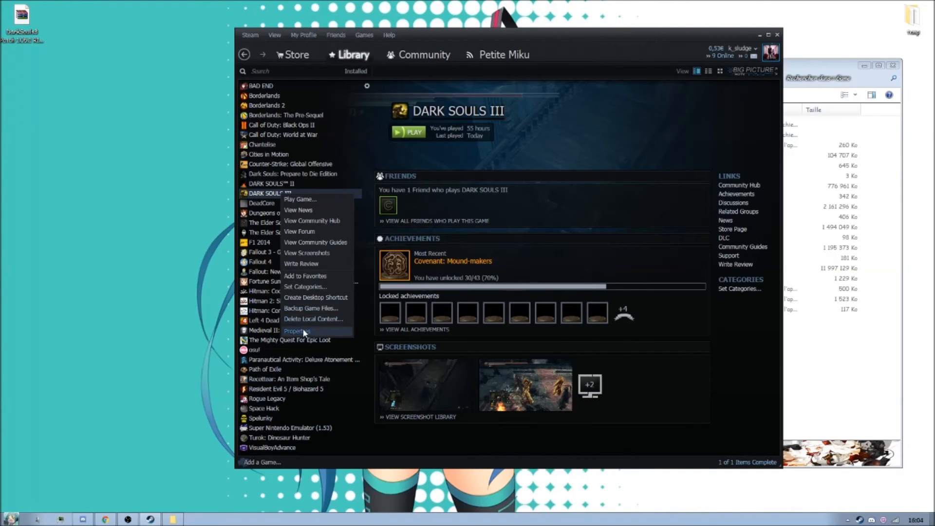
left_click(298, 331)
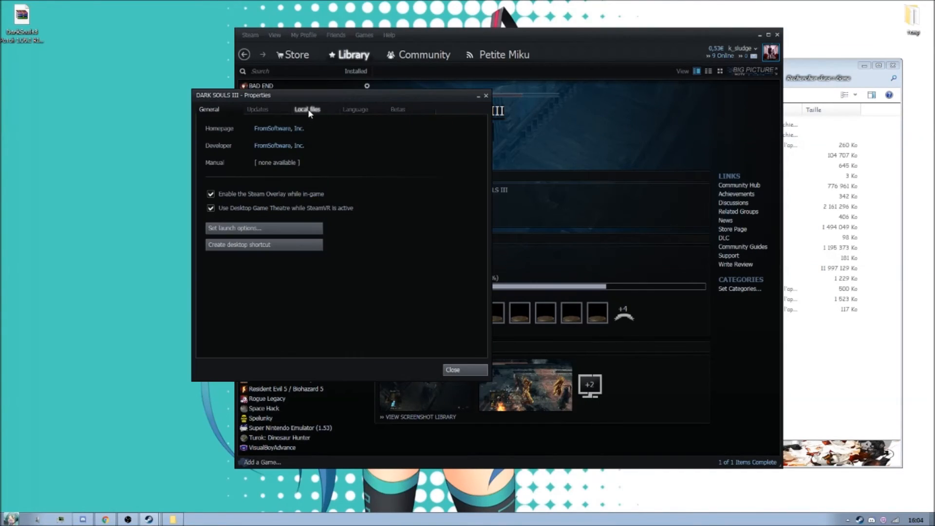
left_click(308, 110)
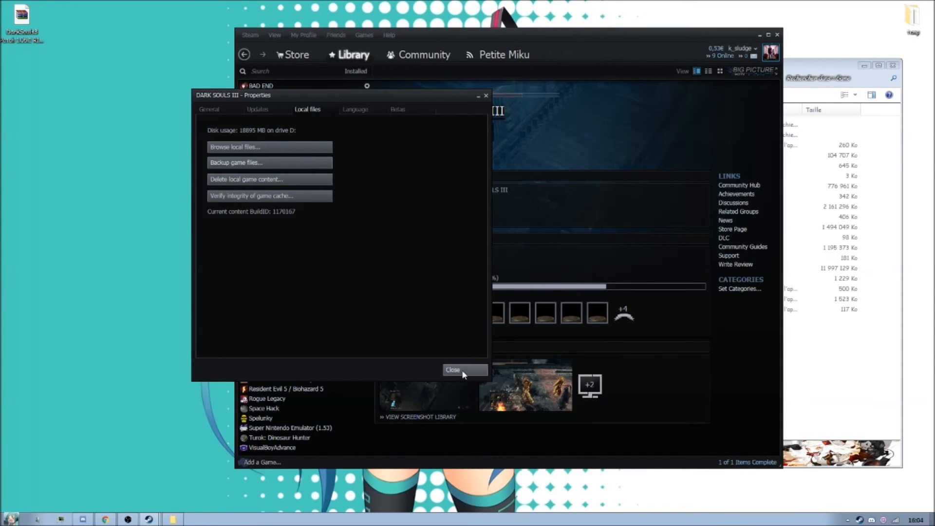
left_click(452, 370)
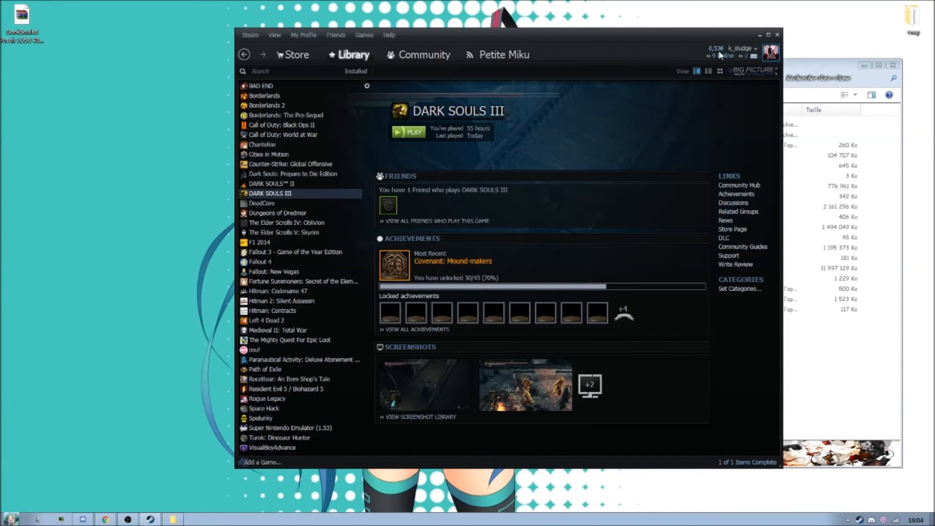
mouse_move(718, 55)
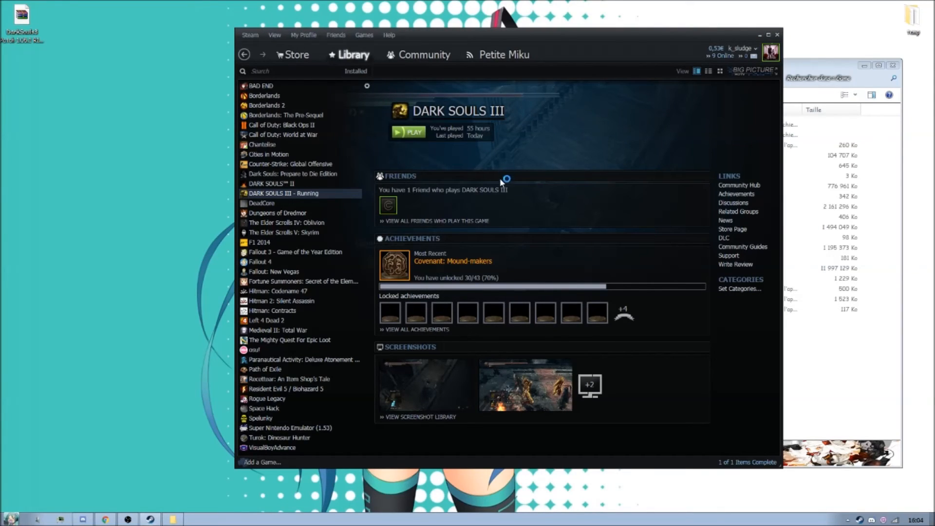
Launch the game and scroll the Online Service user agreement down to its end
left_click(409, 132)
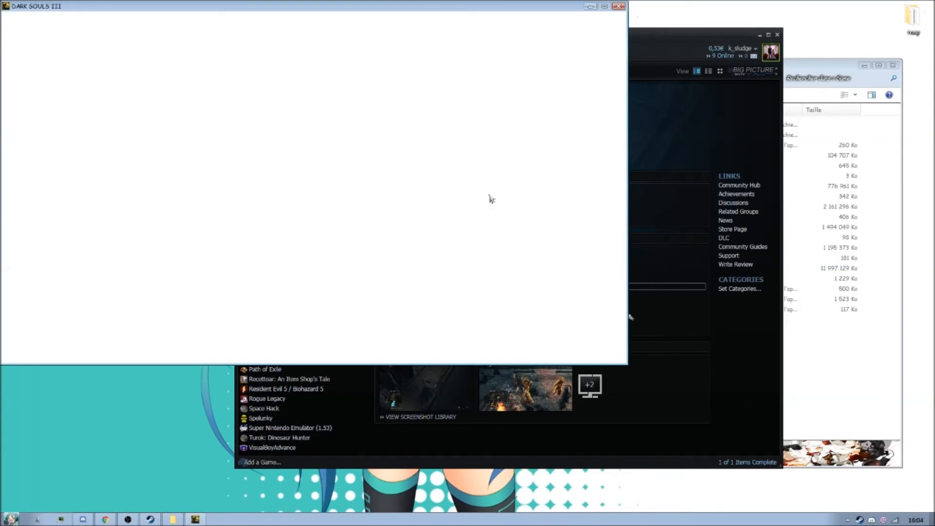
mouse_move(141, 100)
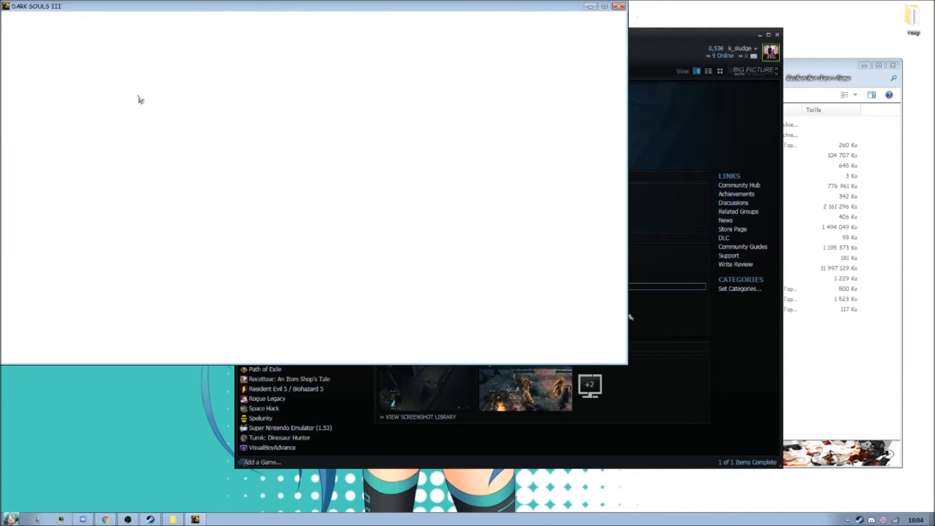
mouse_move(143, 96)
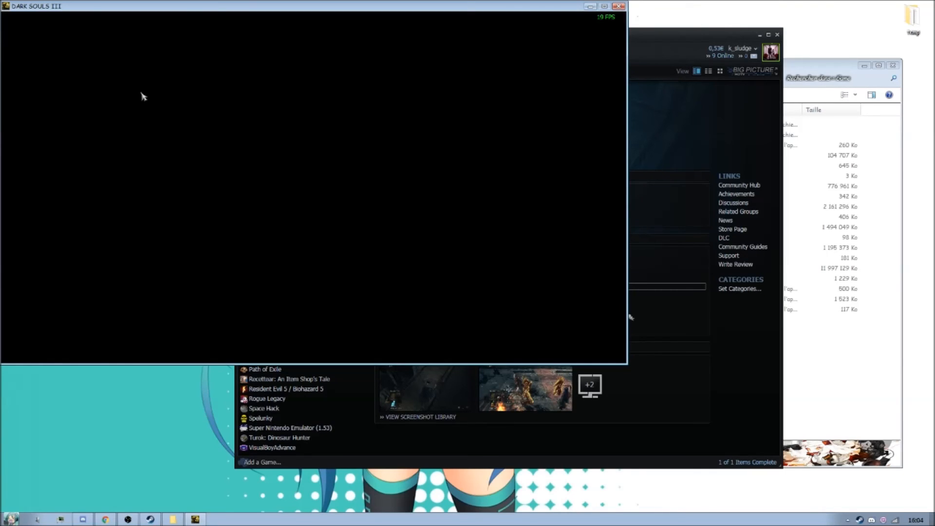
mouse_move(201, 10)
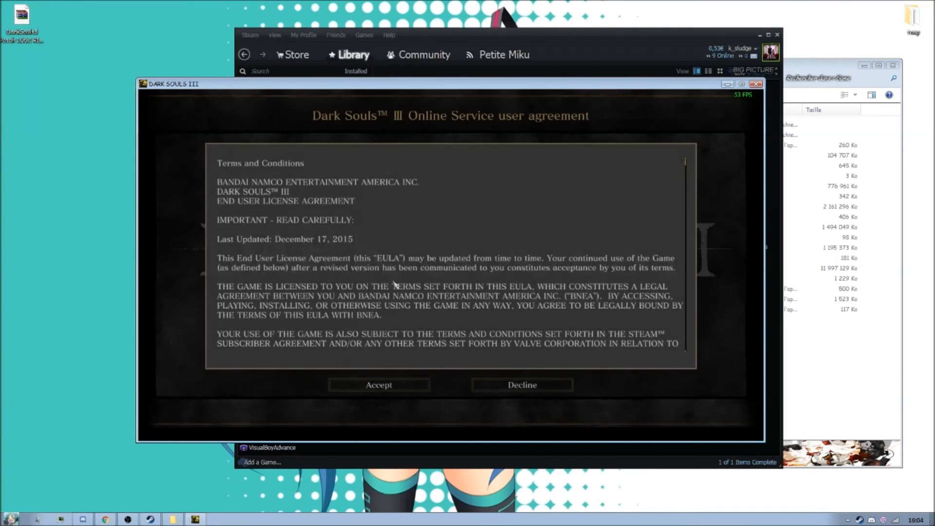
scroll("down", 3)
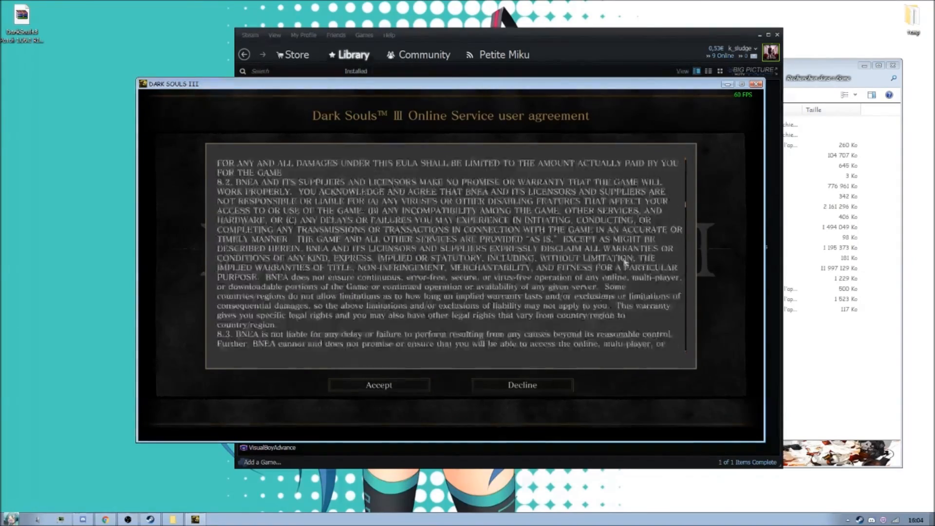
scroll("down", 3)
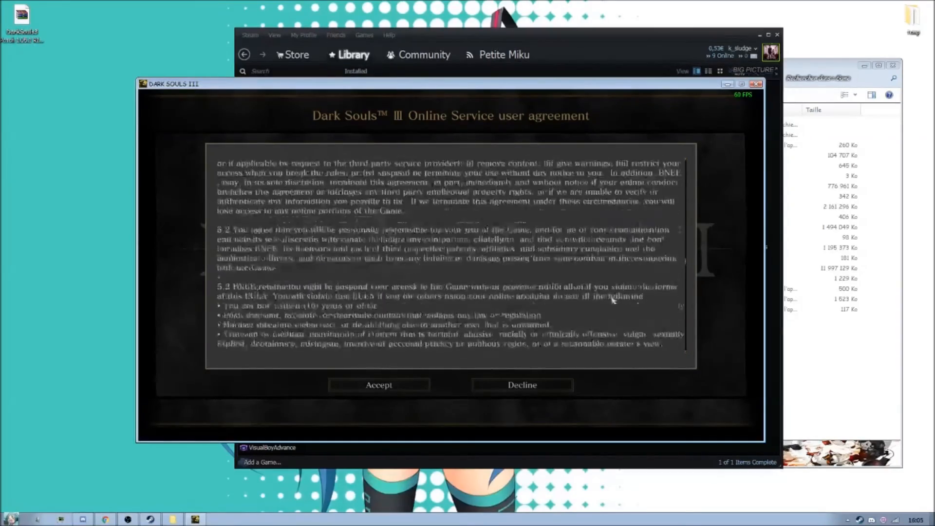
scroll("down", 3)
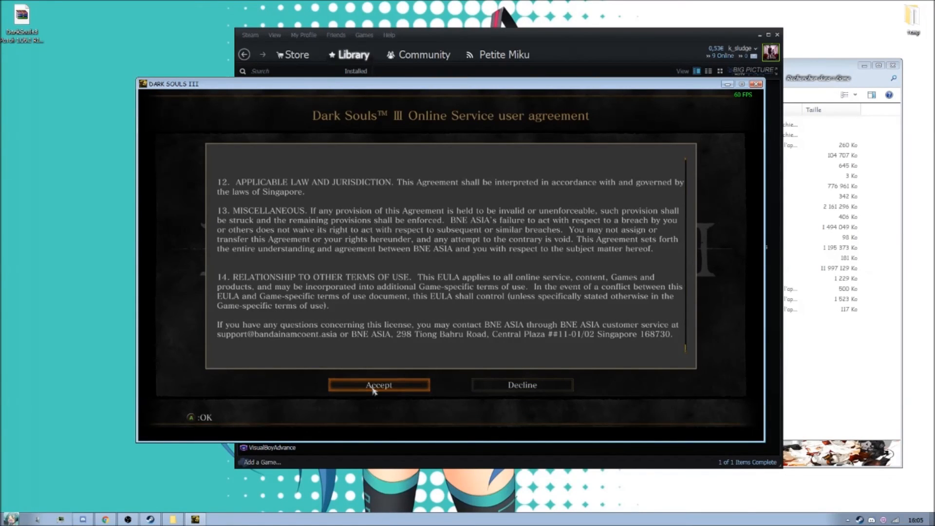
Accept the online user agreement, then dismiss the update and offline-mode notices to reach the 1.03 title screen
left_click(378, 385)
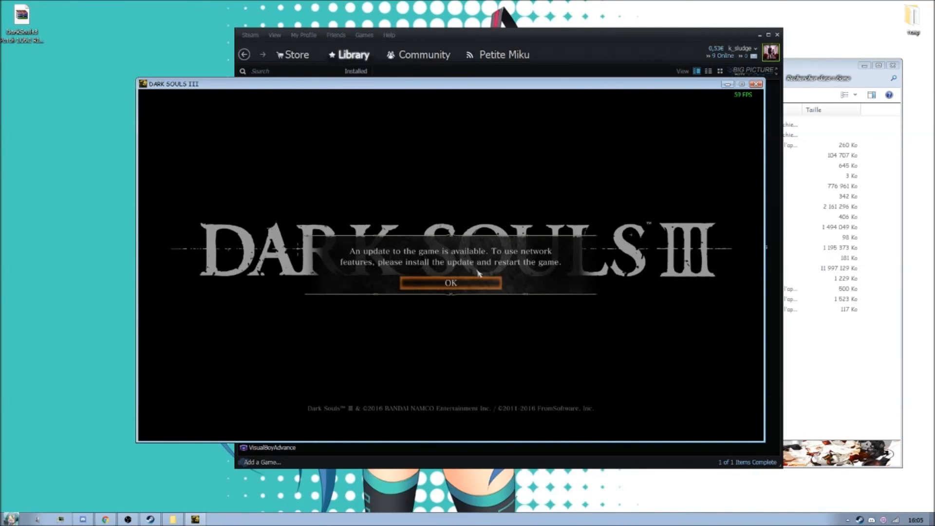
left_click(451, 282)
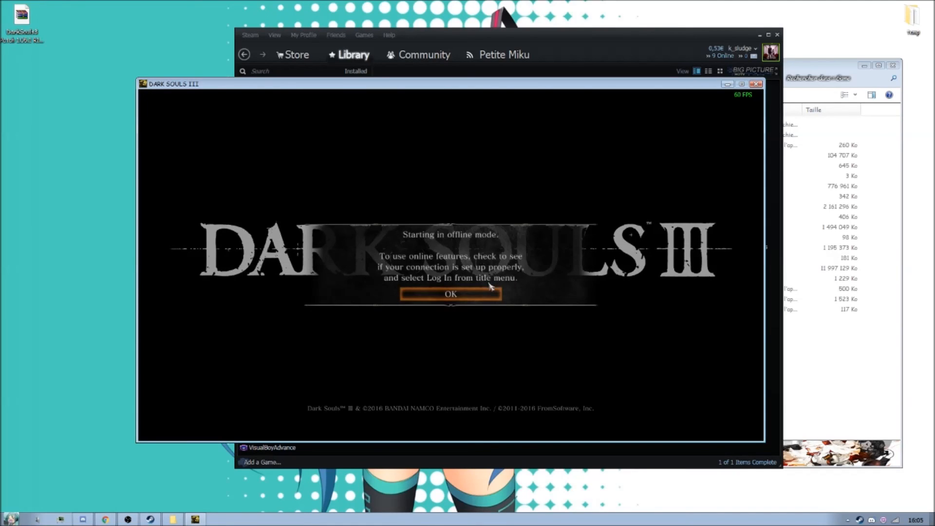
left_click(450, 293)
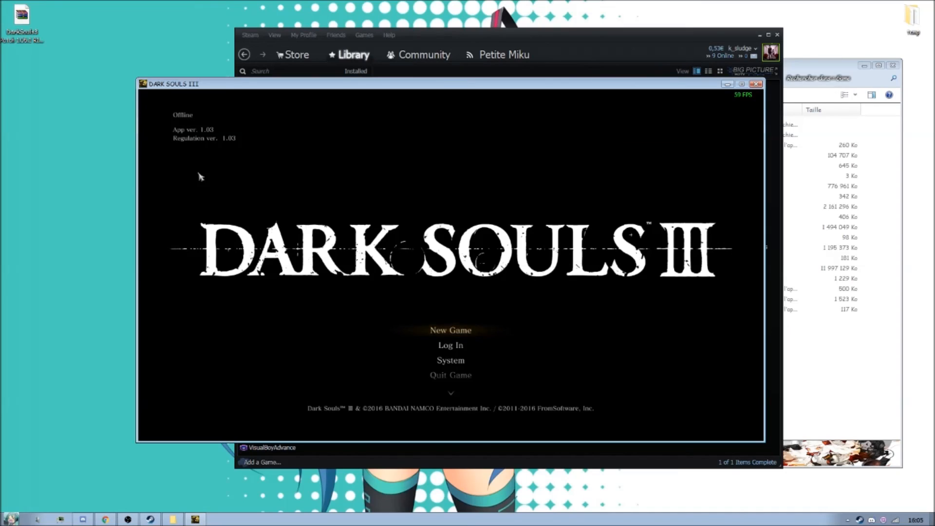
mouse_move(177, 135)
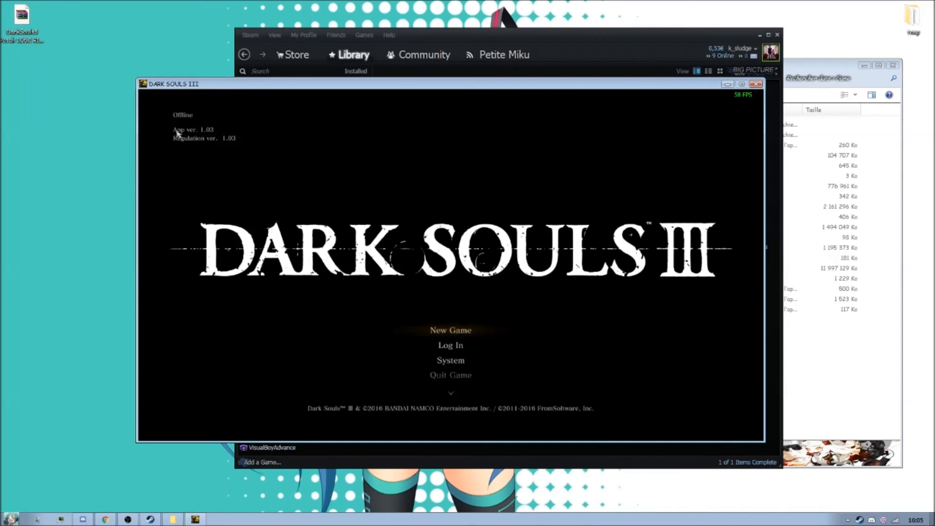